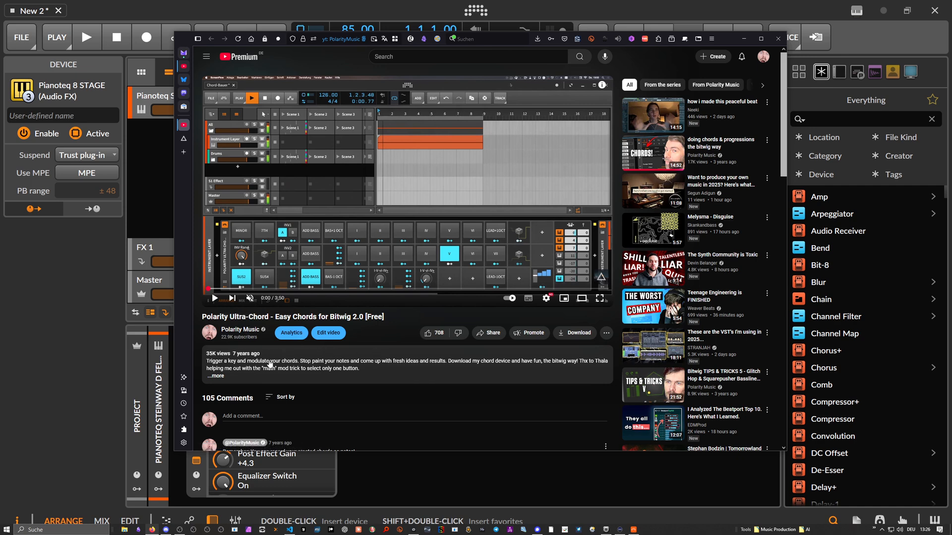
pyautogui.moveTo(289, 348)
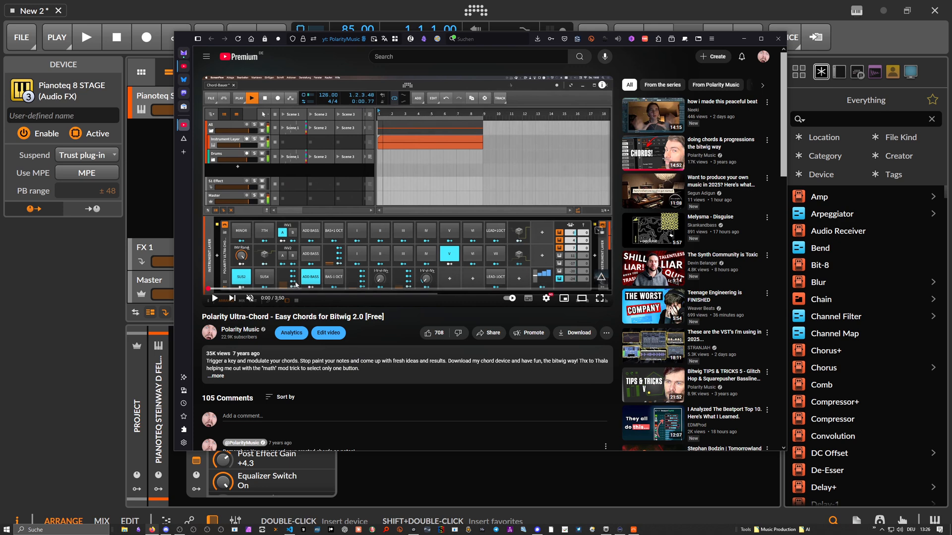
pyautogui.moveTo(396, 273)
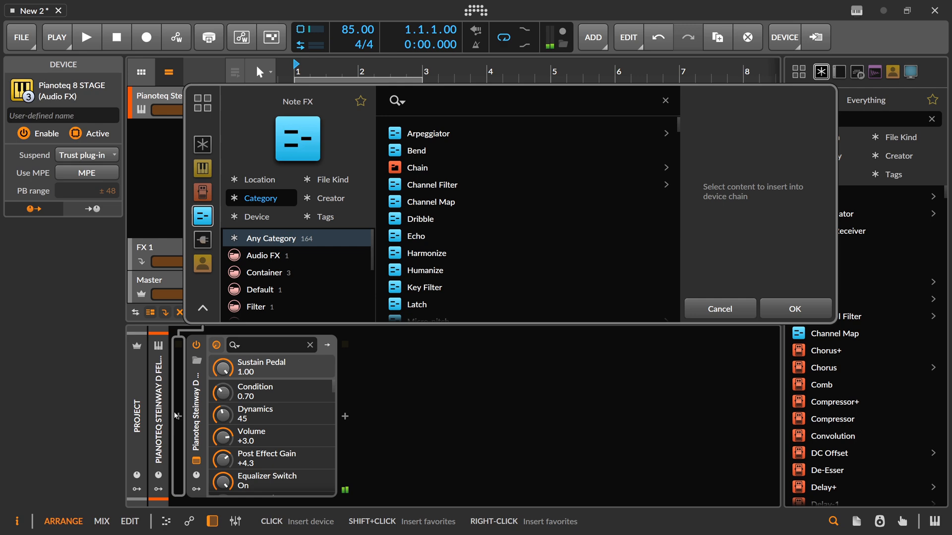
# - Insert a Note Grid and a VirtualKeyboard device from the browser ahead of Pianoteq
pyautogui.write('note grid')
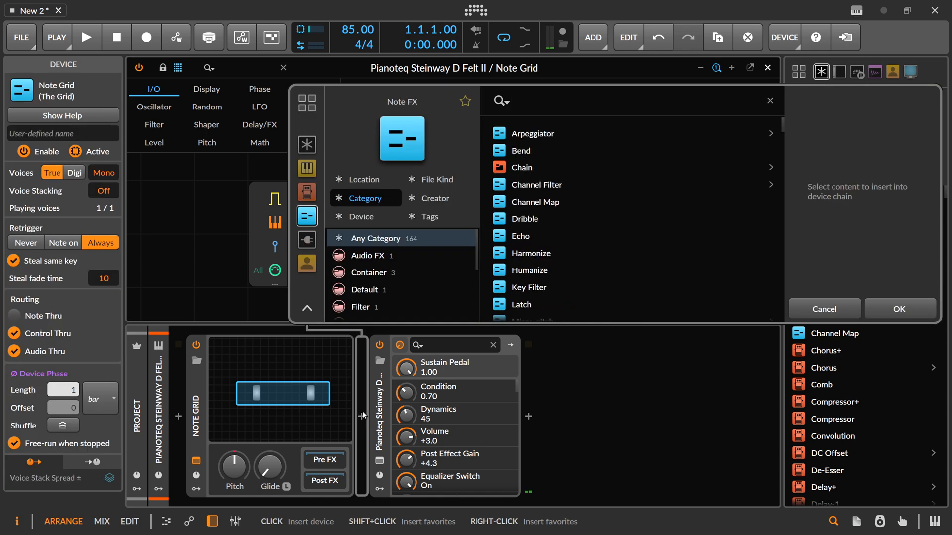
pyautogui.write('virtual')
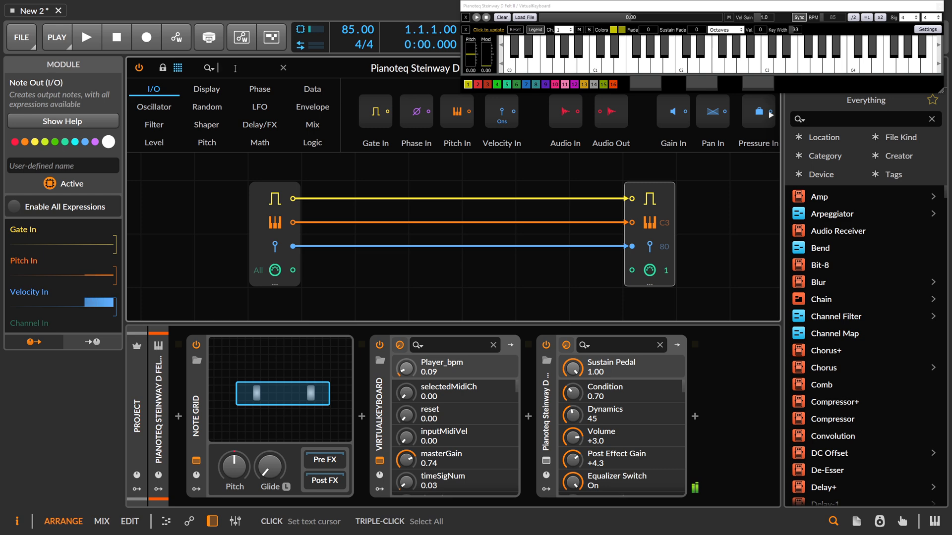
# - Drop a Transpose module onto the pitch cable to Note Out and set it to -20.70 st
pyautogui.write('trans')
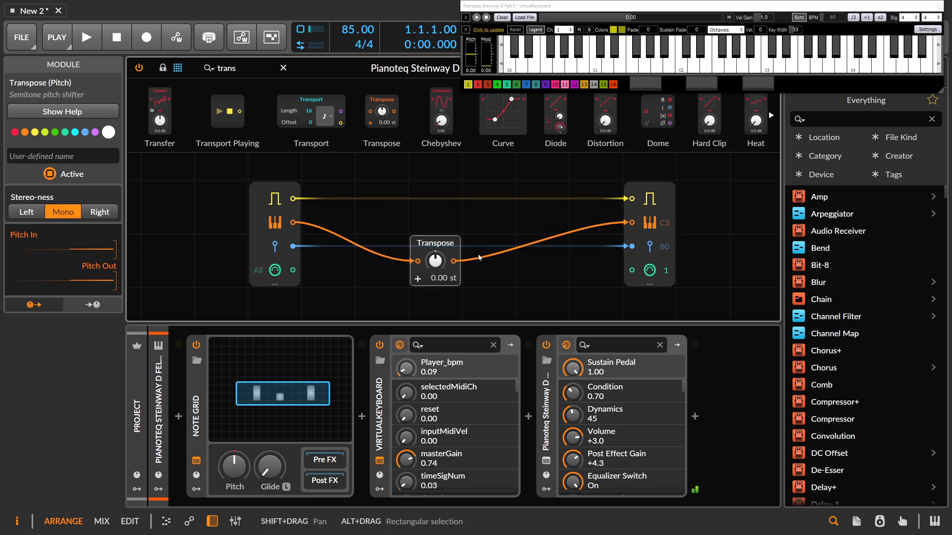
pyautogui.moveTo(435, 261)
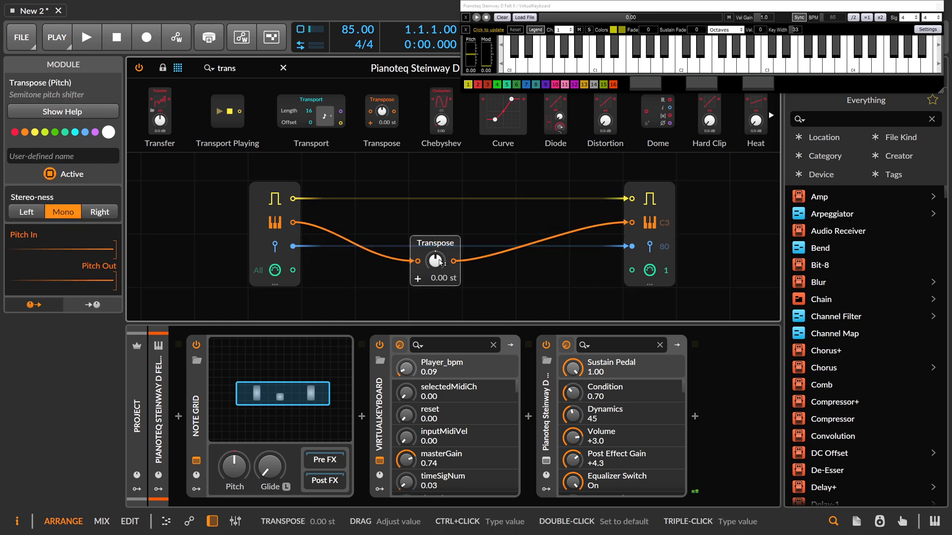
pyautogui.moveTo(435, 261); pyautogui.dragTo(434, 231)
pyautogui.write('quan')
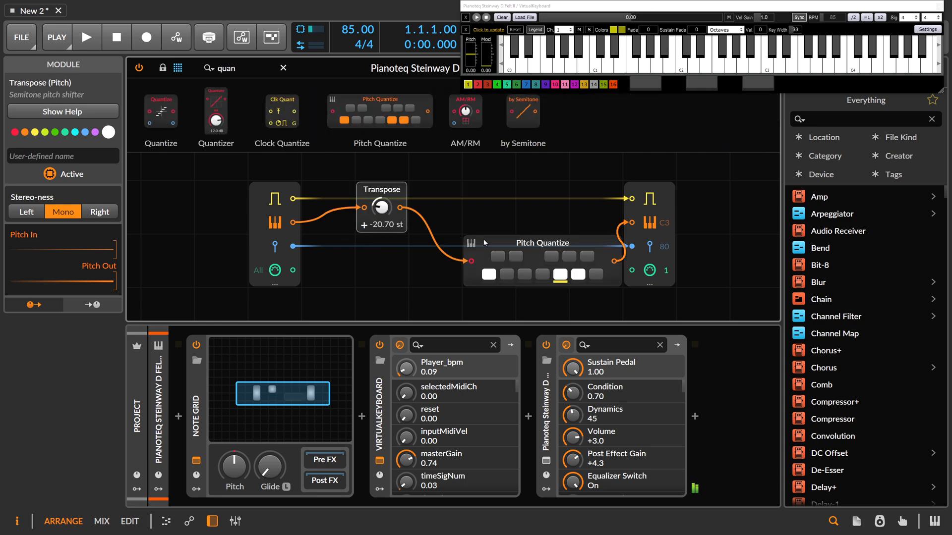
# - Toggle a pitch class in Pitch Quantize and patch the transposed pitch into it
pyautogui.click(541, 242)
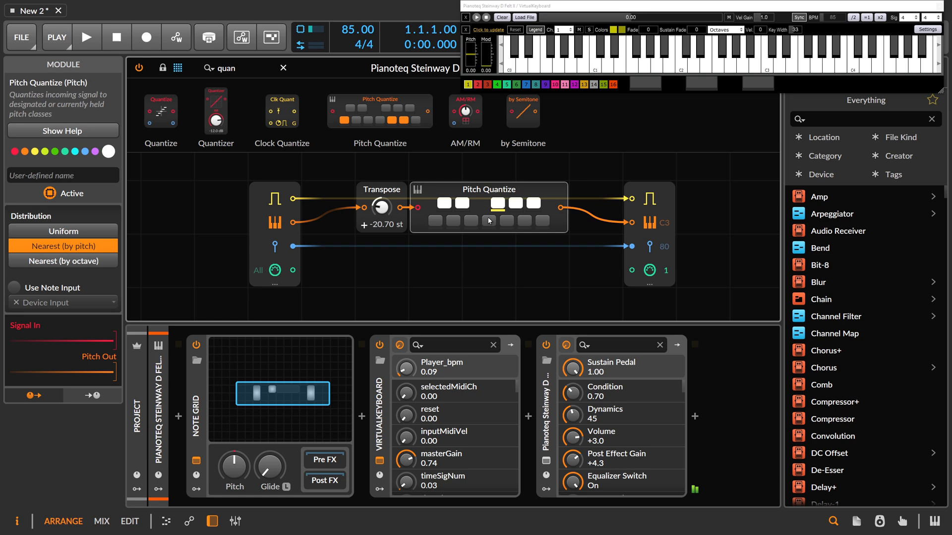
pyautogui.click(489, 220)
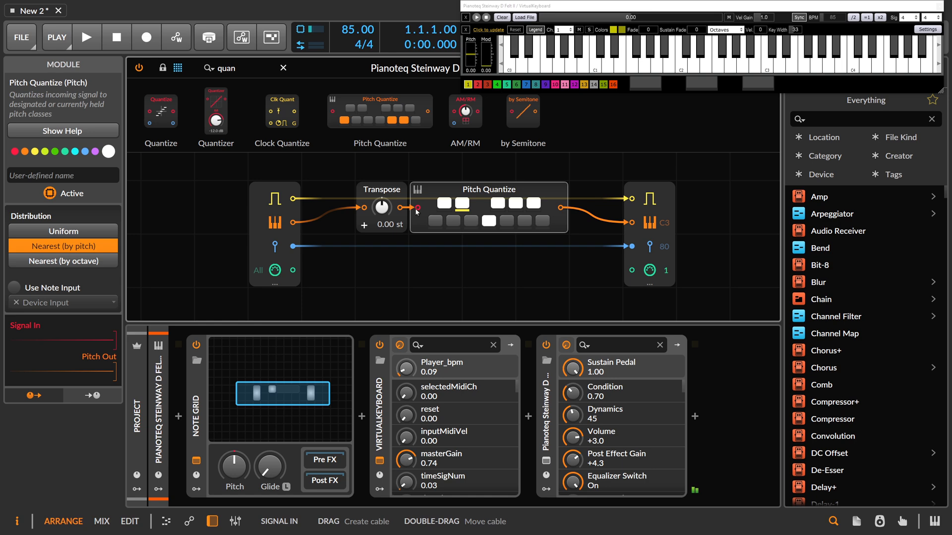
pyautogui.moveTo(381, 207); pyautogui.dragTo(381, 218)
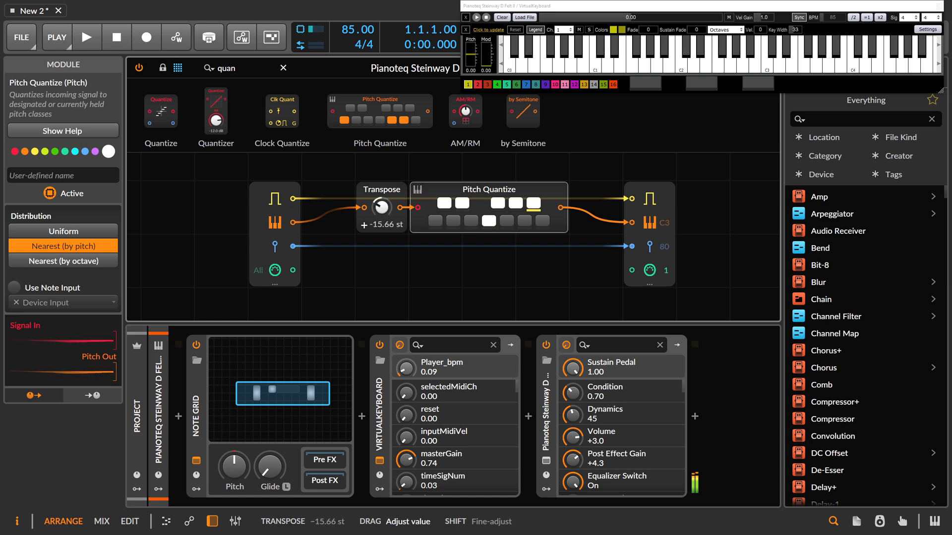
# - Sweep the Transpose amount up and down to test, then reset it to 0.00 st
pyautogui.moveTo(381, 206); pyautogui.dragTo(381, 183)
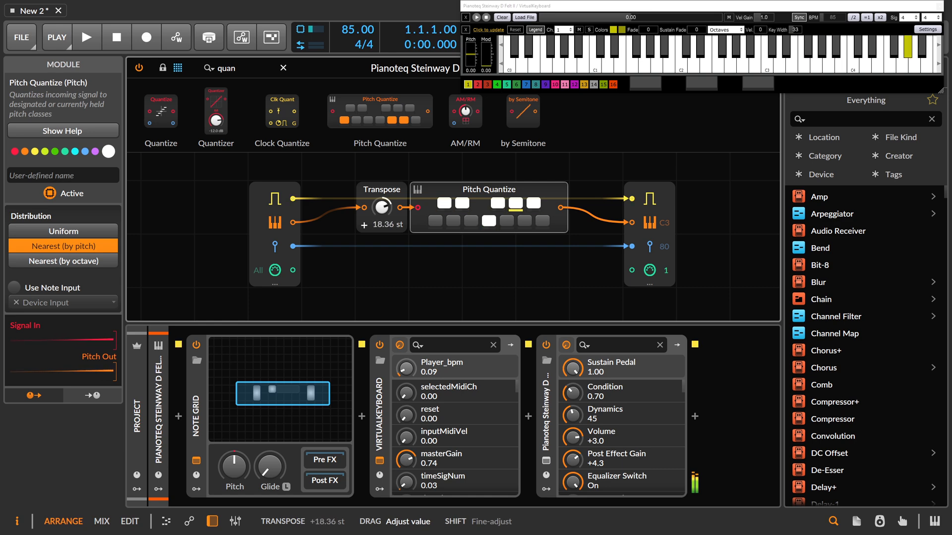
pyautogui.moveTo(381, 205); pyautogui.dragTo(381, 237)
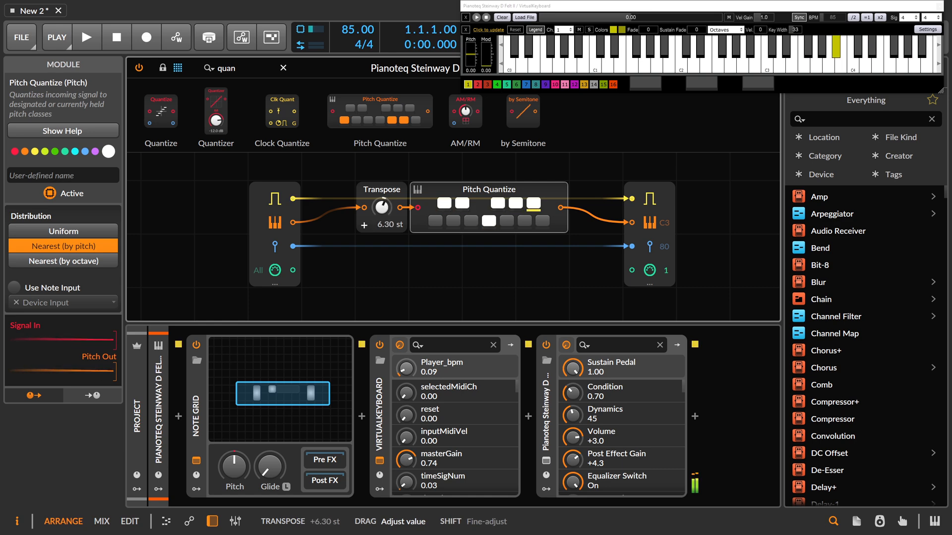
pyautogui.moveTo(380, 204); pyautogui.dragTo(381, 255)
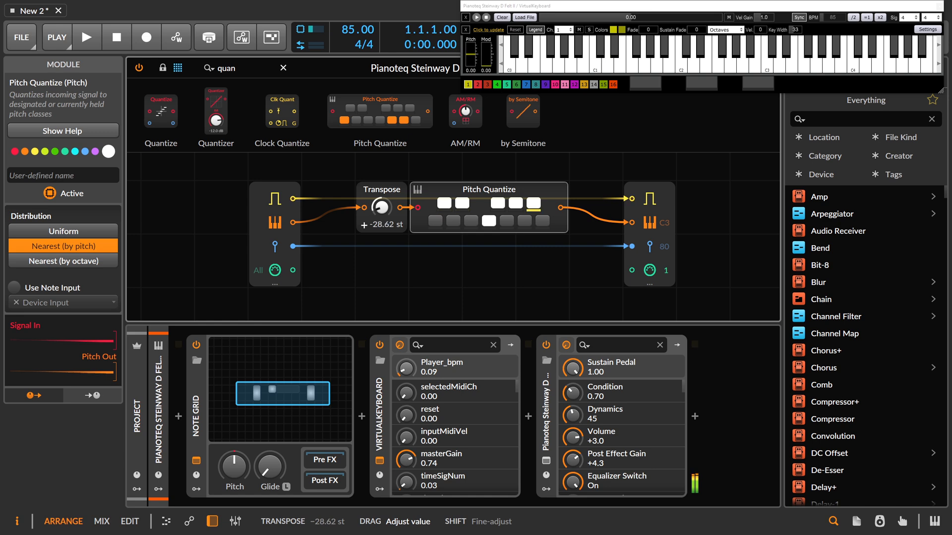
pyautogui.doubleClick(382, 206)
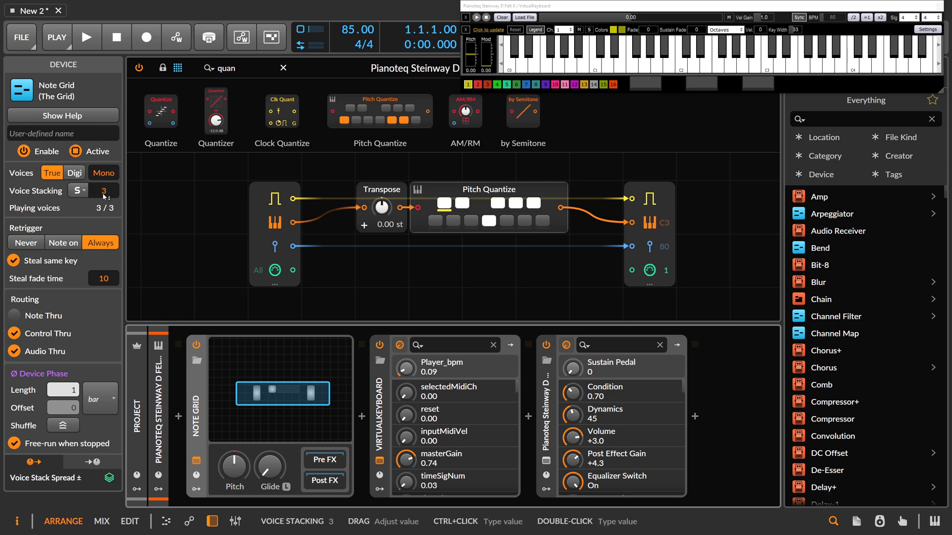
pyautogui.moveTo(317, 262)
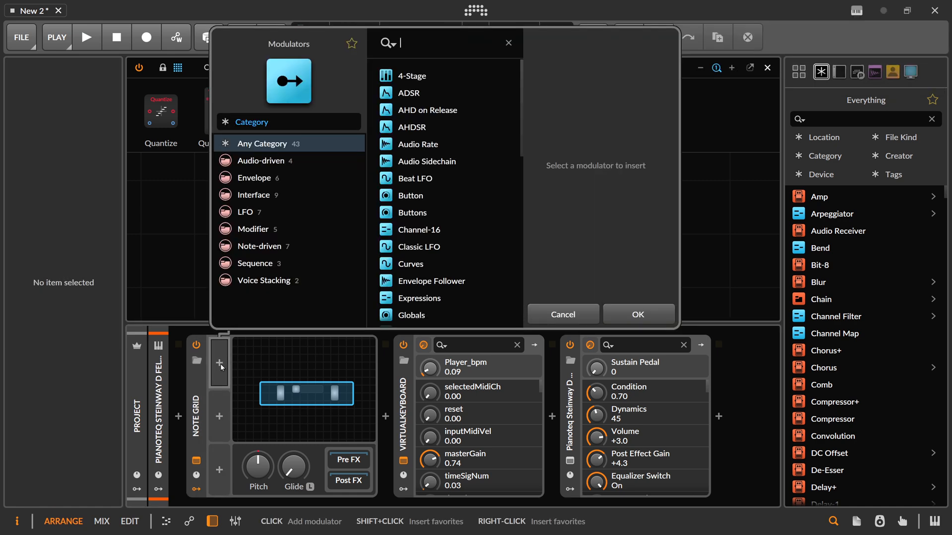
# - Add a Stack Spread modulator in Value mode driving the Transpose amount
pyautogui.write('voice')
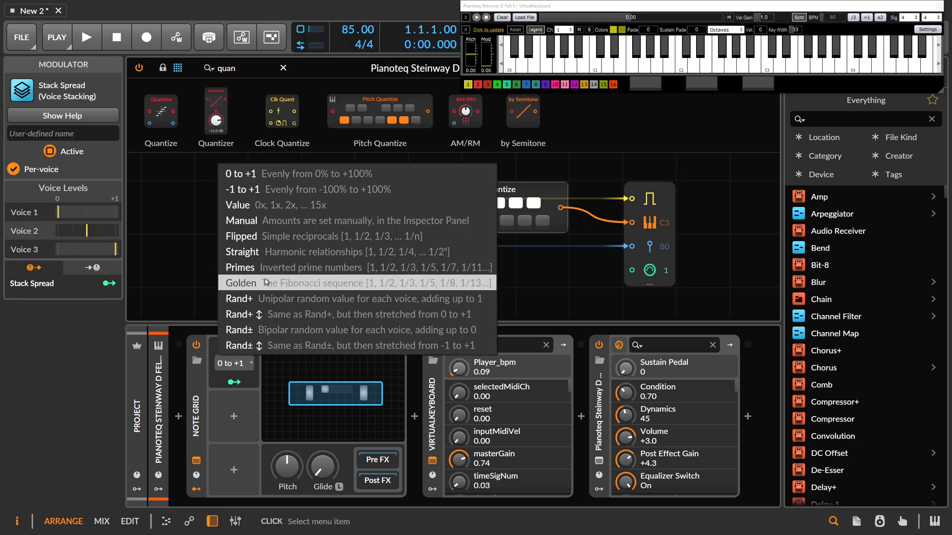
pyautogui.click(237, 204)
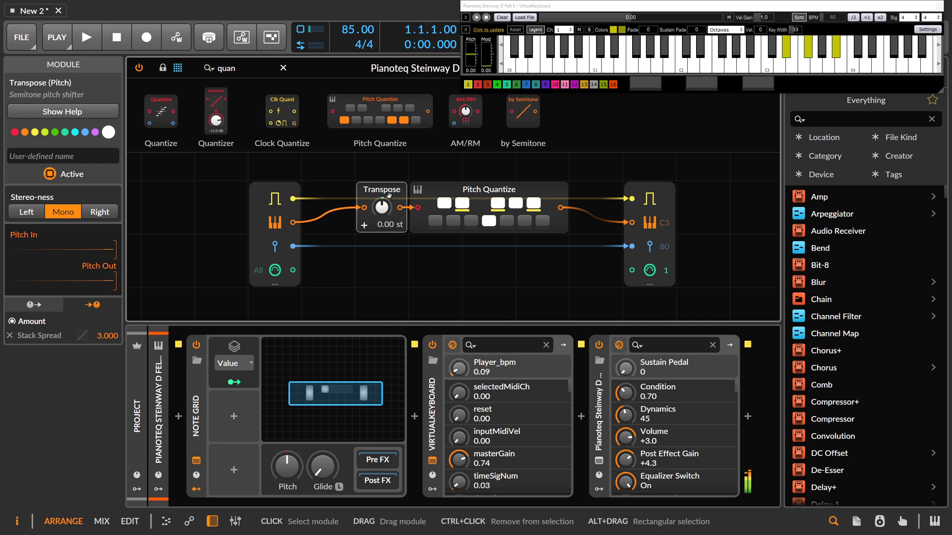
pyautogui.moveTo(389, 196)
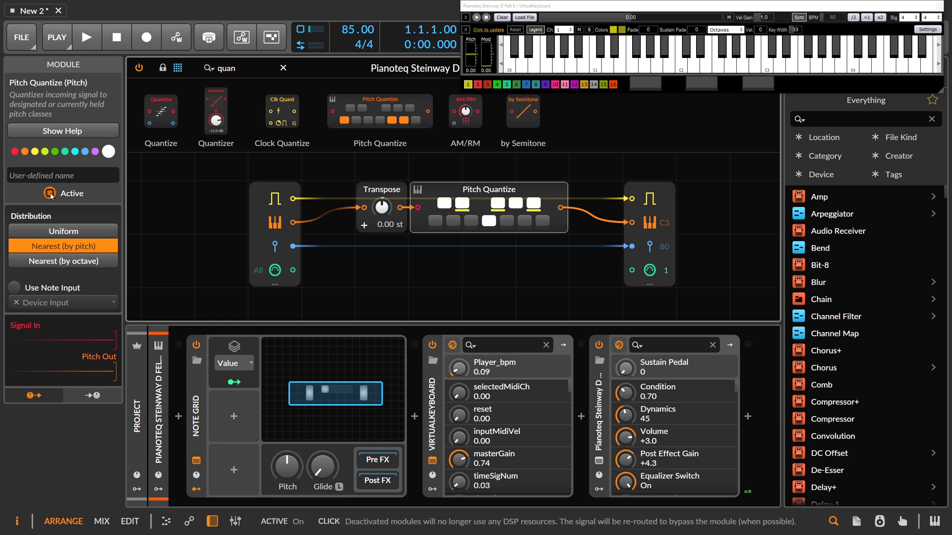
pyautogui.click(49, 193)
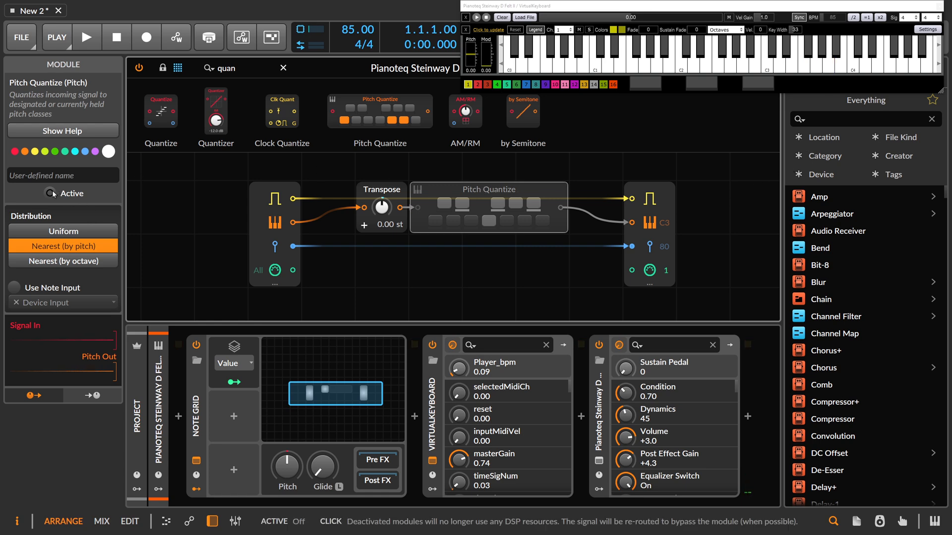
pyautogui.click(53, 193)
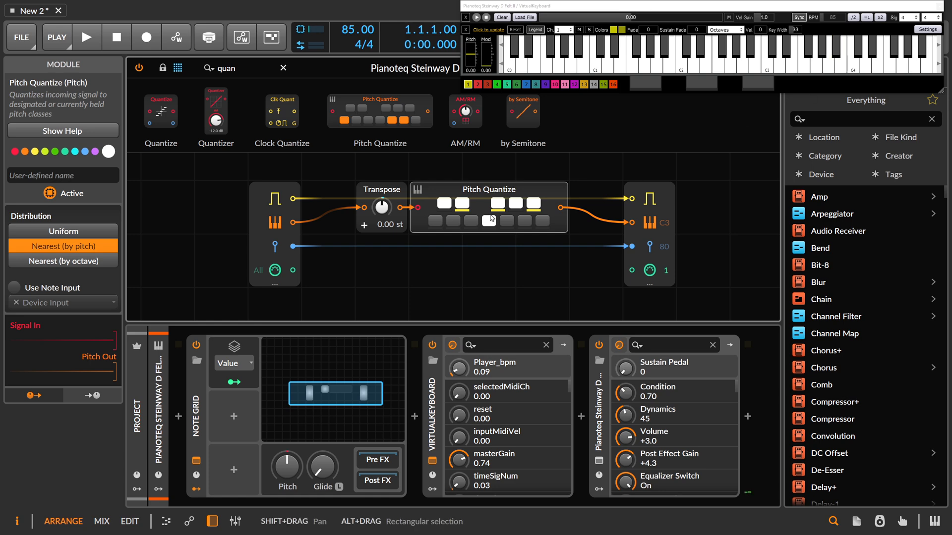
pyautogui.click(489, 220)
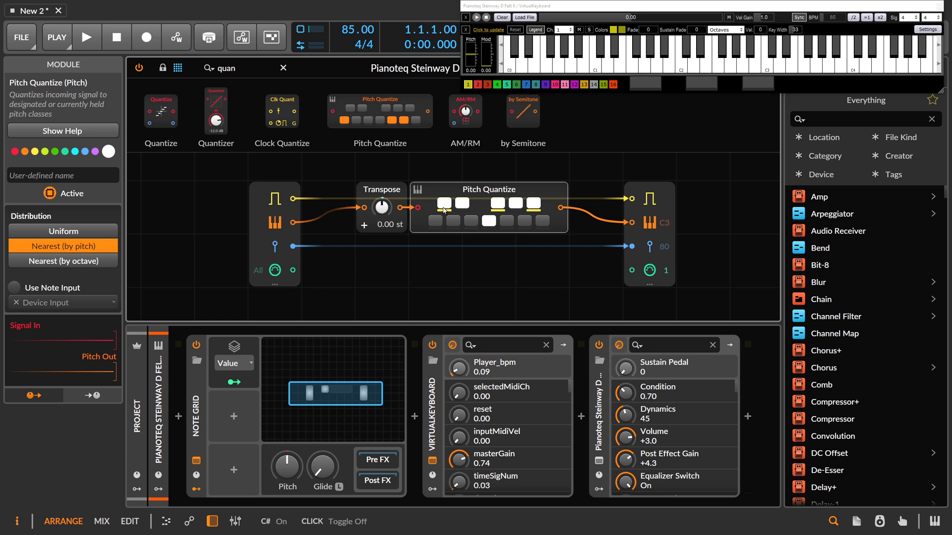
pyautogui.click(444, 202)
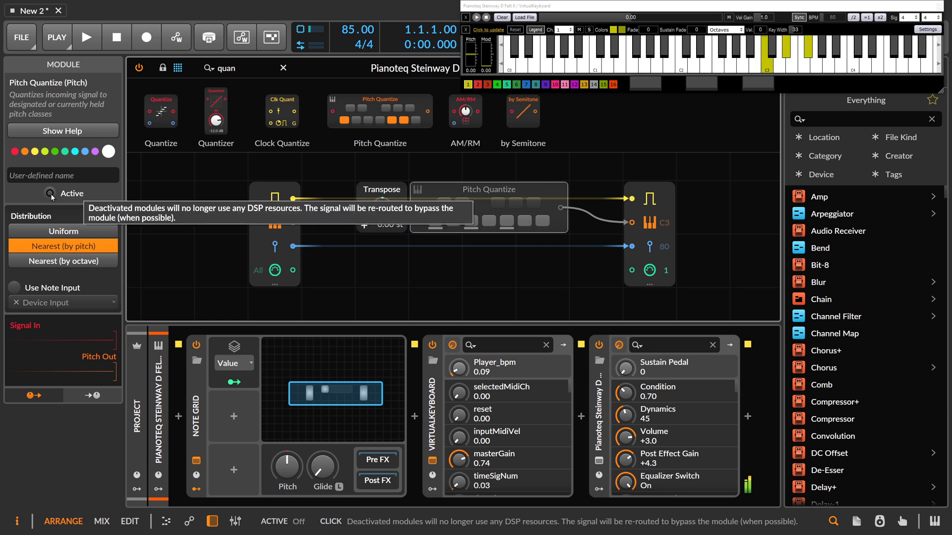
pyautogui.click(51, 193)
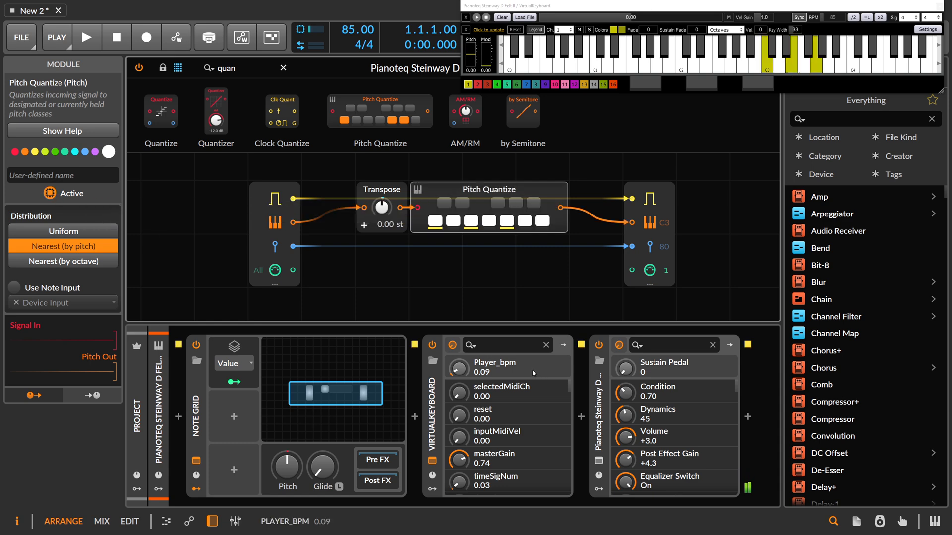
pyautogui.click(461, 203)
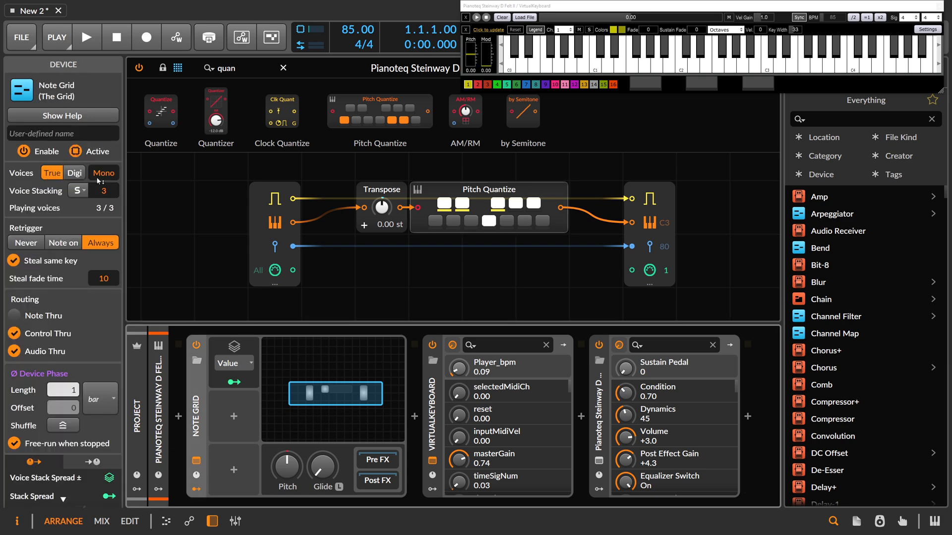
# - Adjust the Note Grid voice stacking, landing on 5 stacked voices
pyautogui.moveTo(91, 190); pyautogui.dragTo(92, 187)
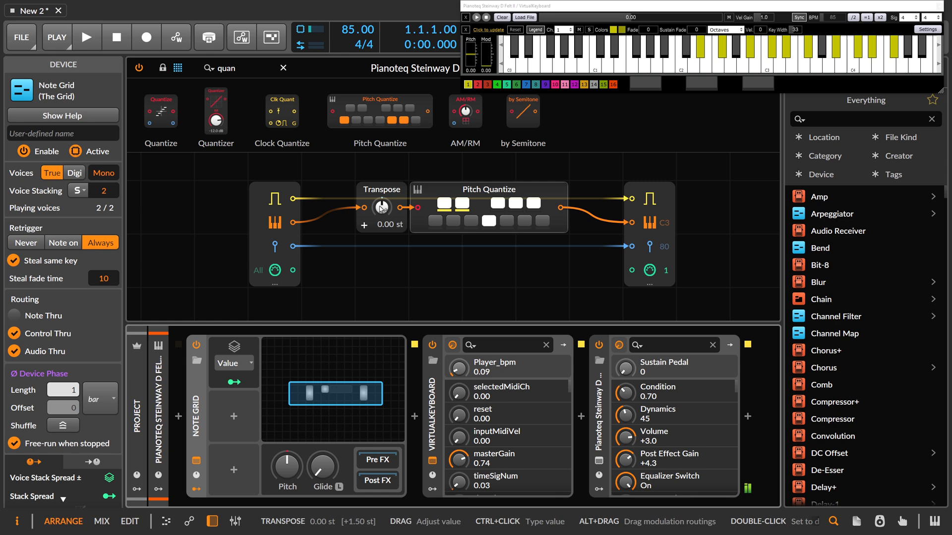
pyautogui.moveTo(381, 206)
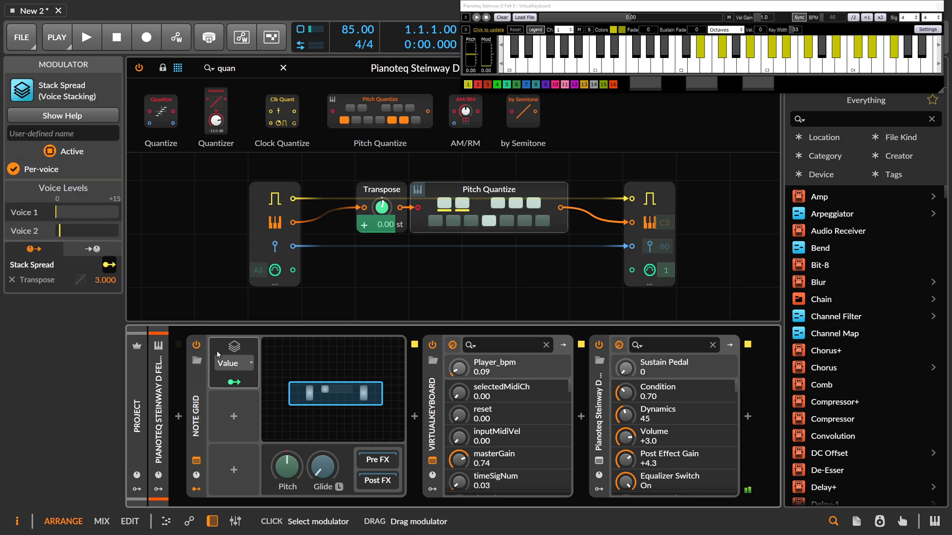
pyautogui.click(98, 279)
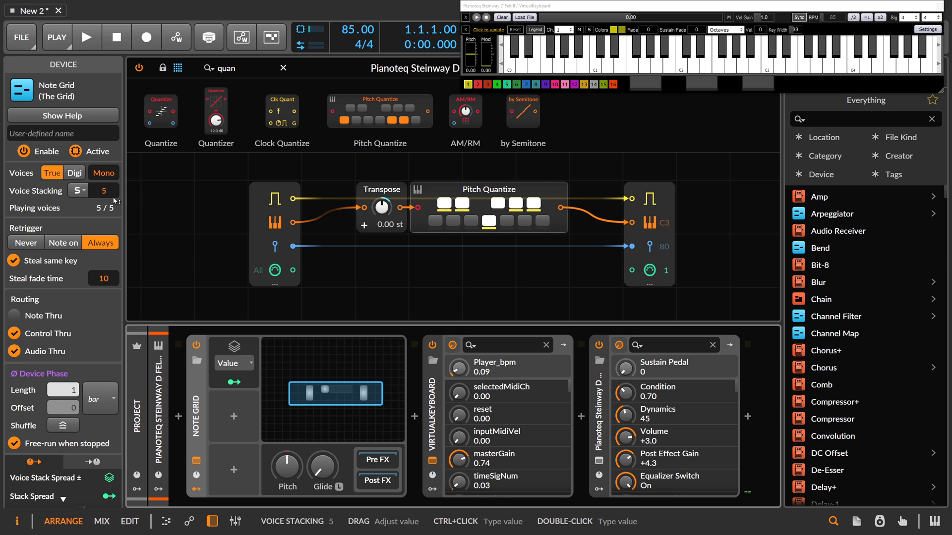
pyautogui.moveTo(291, 298)
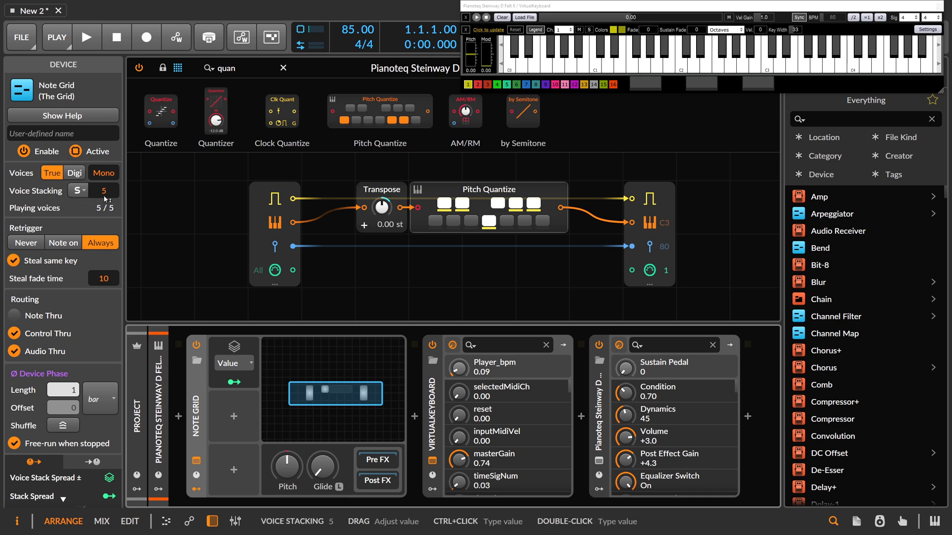
pyautogui.click(892, 54)
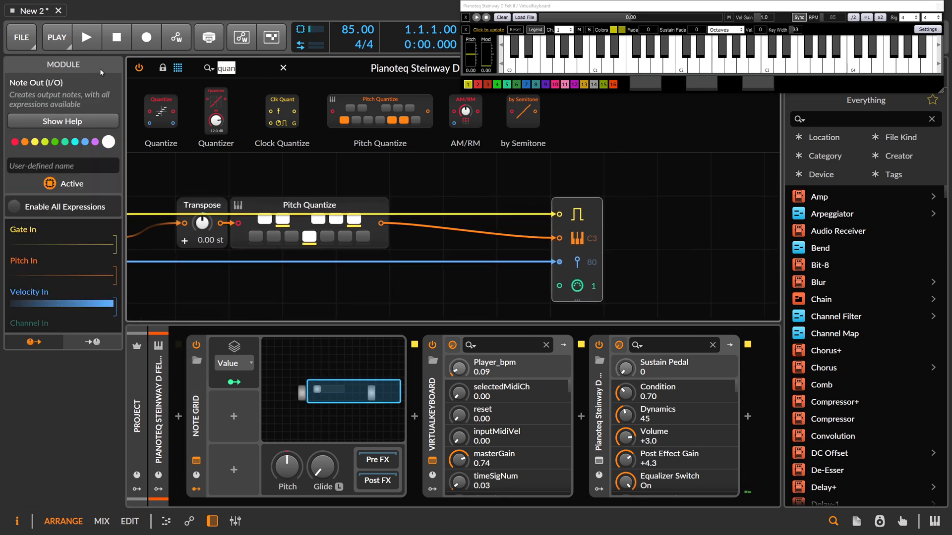
# - Drop Phase Wrap, Multiply, Divide and a 10.00 Constant into the pitch path after Pitch Quantize
pyautogui.write('w')
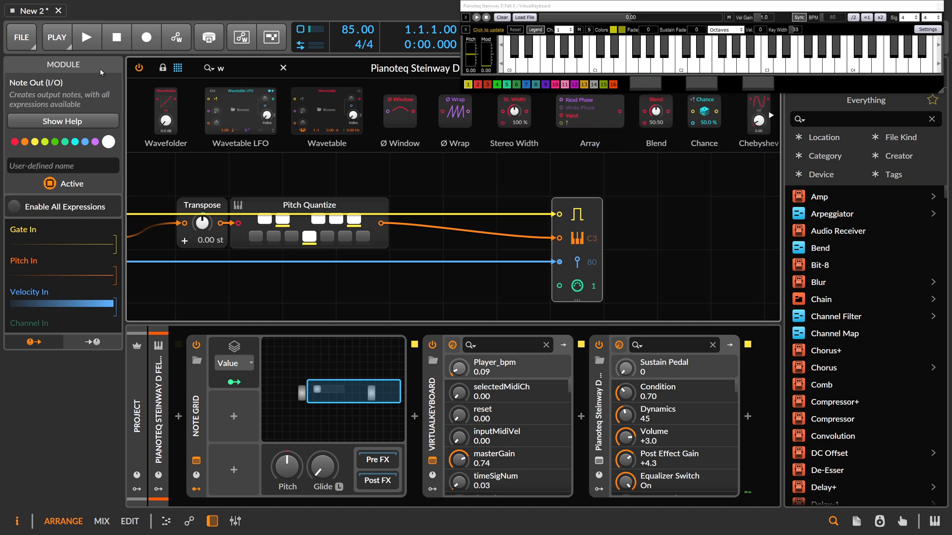
pyautogui.write('wrap')
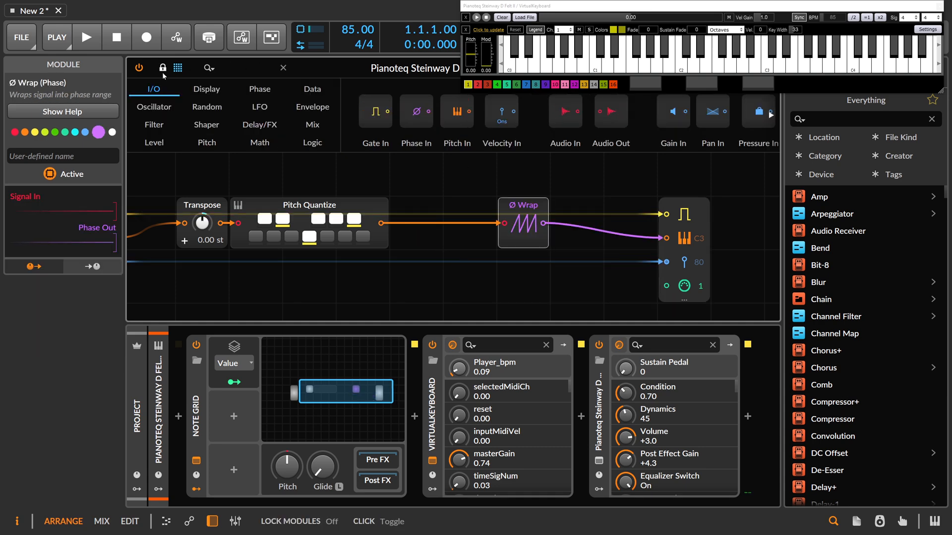
pyautogui.write('mult')
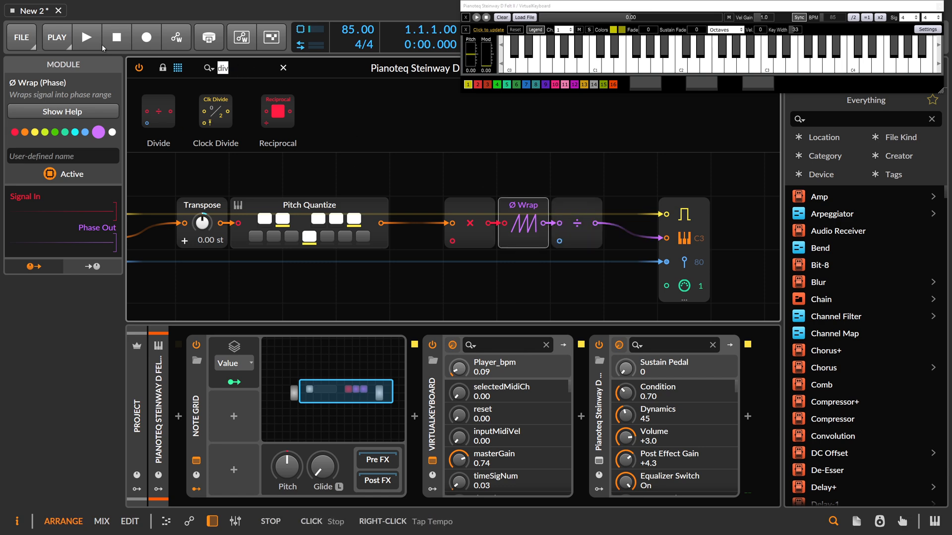
pyautogui.write('cons')
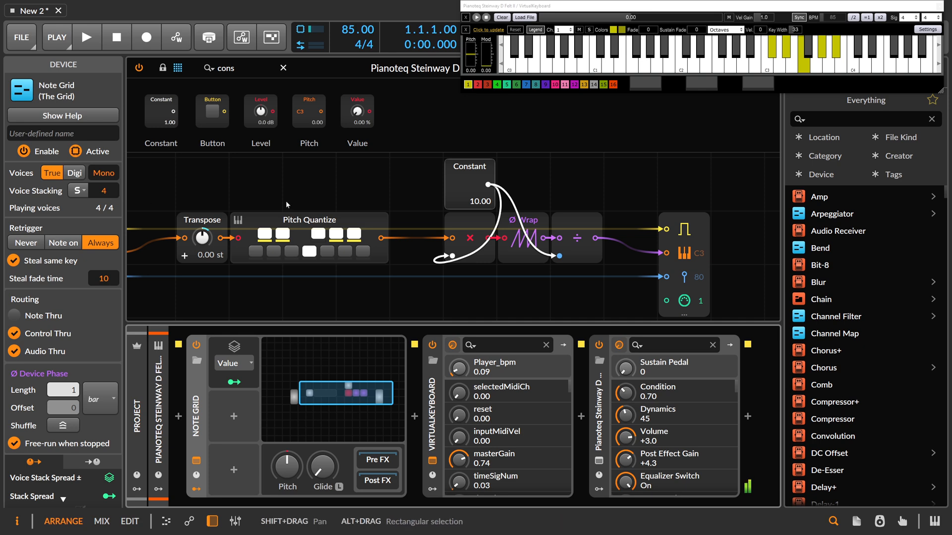
# - Lower the Constant feeding Multiply and Divide from 10.00 to 5.00
pyautogui.click(469, 184)
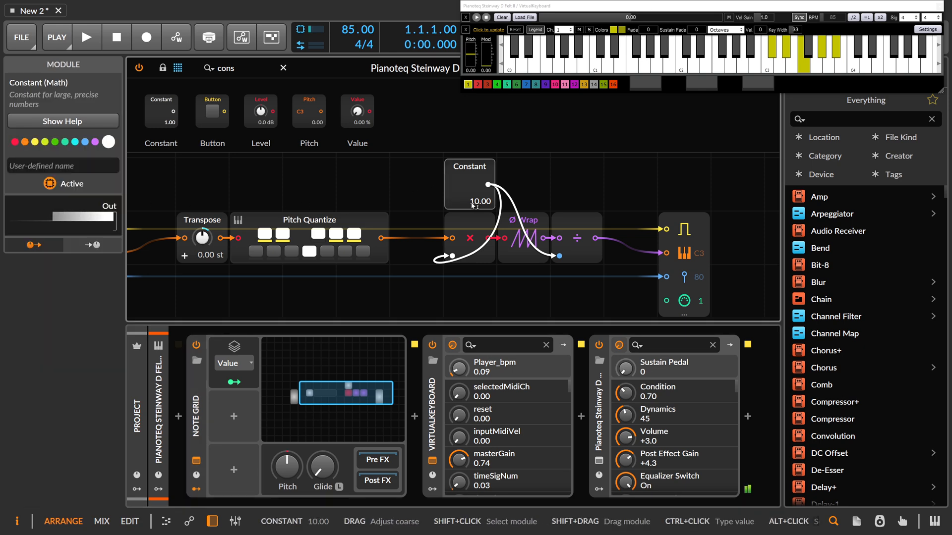
pyautogui.moveTo(480, 201); pyautogui.dragTo(480, 218)
pyautogui.write('oc')
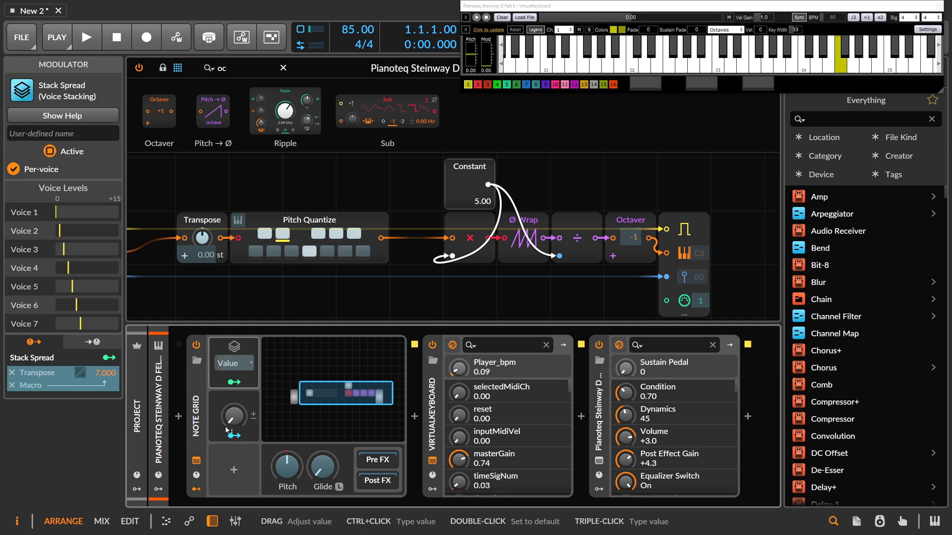
# - Sweep the spread Macro knob while testing chords, settling it near 40.5%
pyautogui.moveTo(232, 417); pyautogui.dragTo(229, 426)
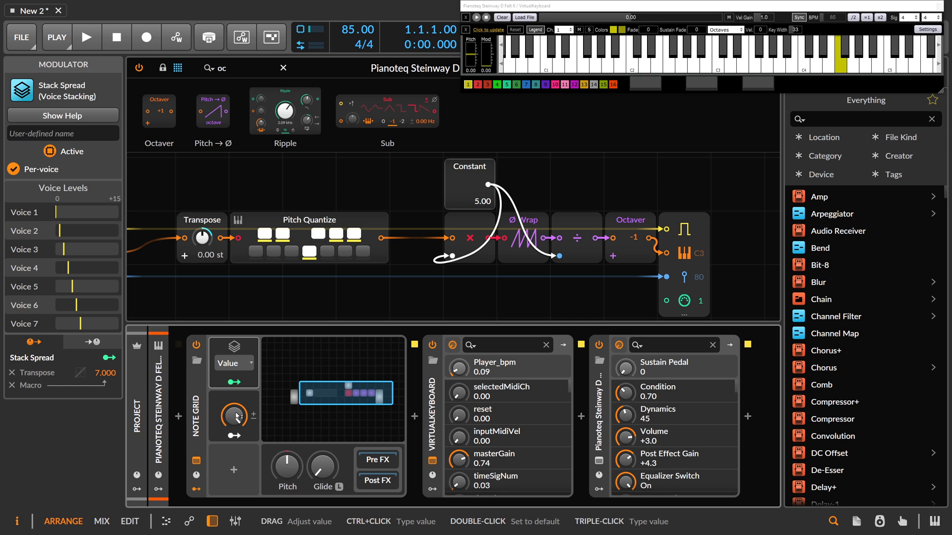
pyautogui.moveTo(204, 282)
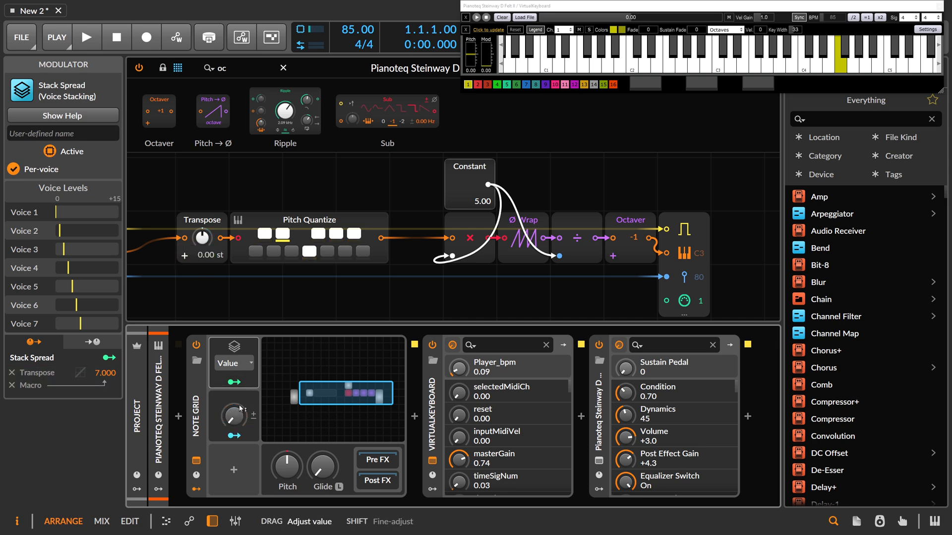
pyautogui.click(234, 419)
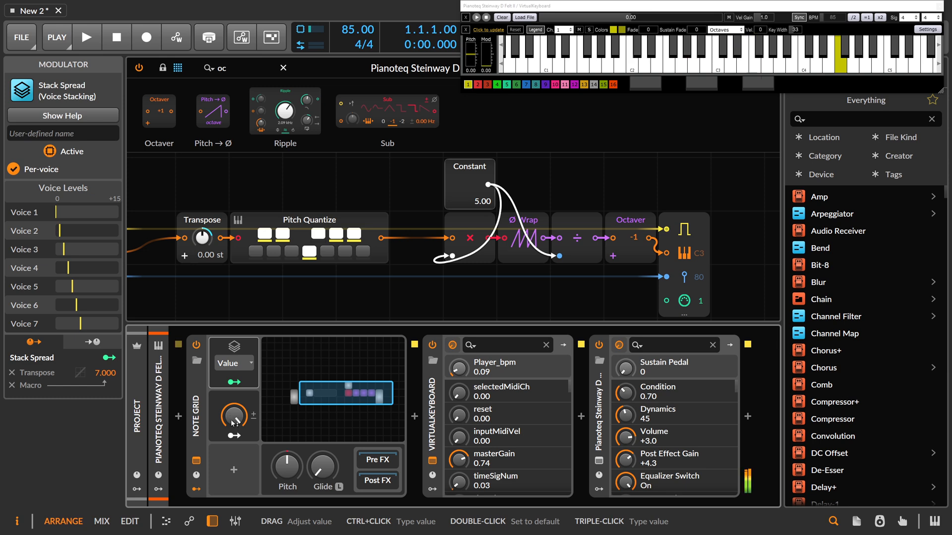
pyautogui.moveTo(234, 418); pyautogui.dragTo(234, 389)
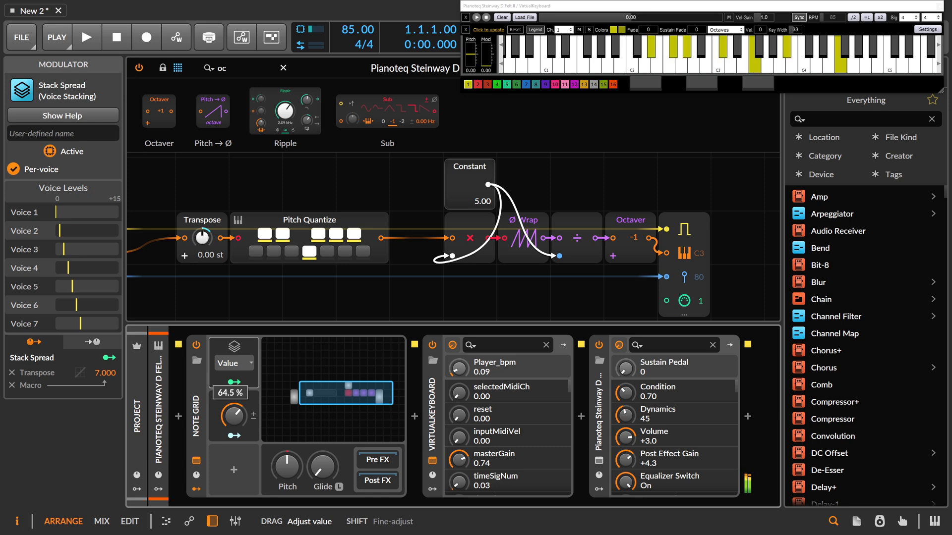
pyautogui.moveTo(233, 418); pyautogui.dragTo(233, 389)
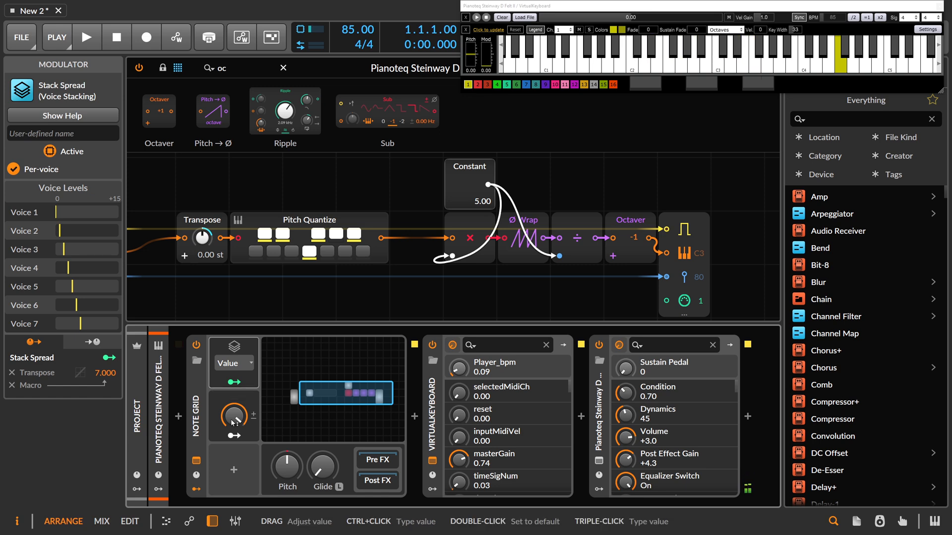
pyautogui.moveTo(234, 418); pyautogui.dragTo(237, 413)
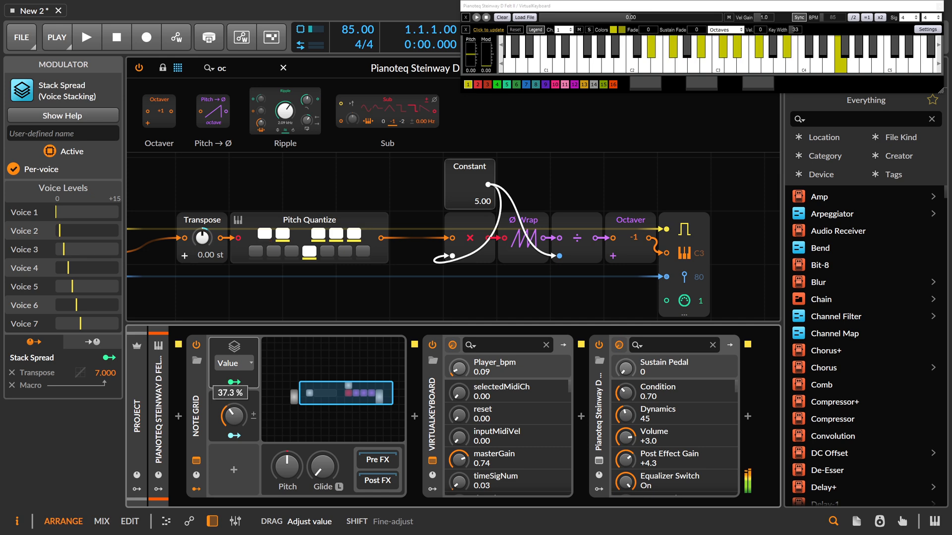
pyautogui.moveTo(231, 417); pyautogui.dragTo(232, 410)
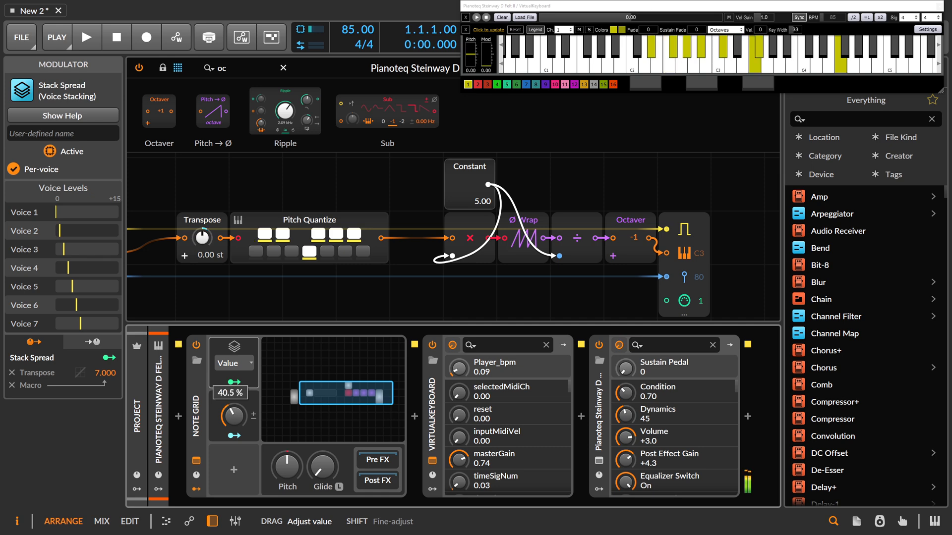
pyautogui.moveTo(231, 418); pyautogui.dragTo(232, 395)
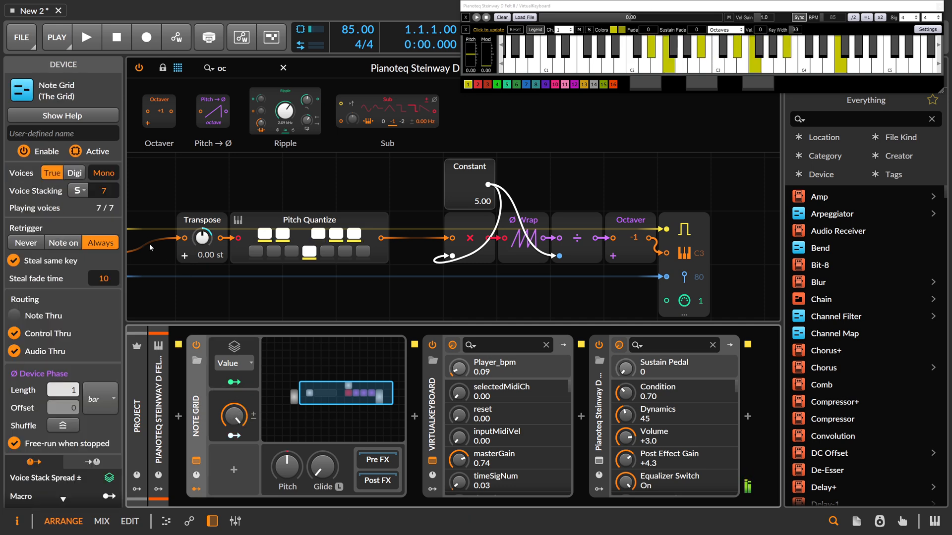
pyautogui.moveTo(106, 199)
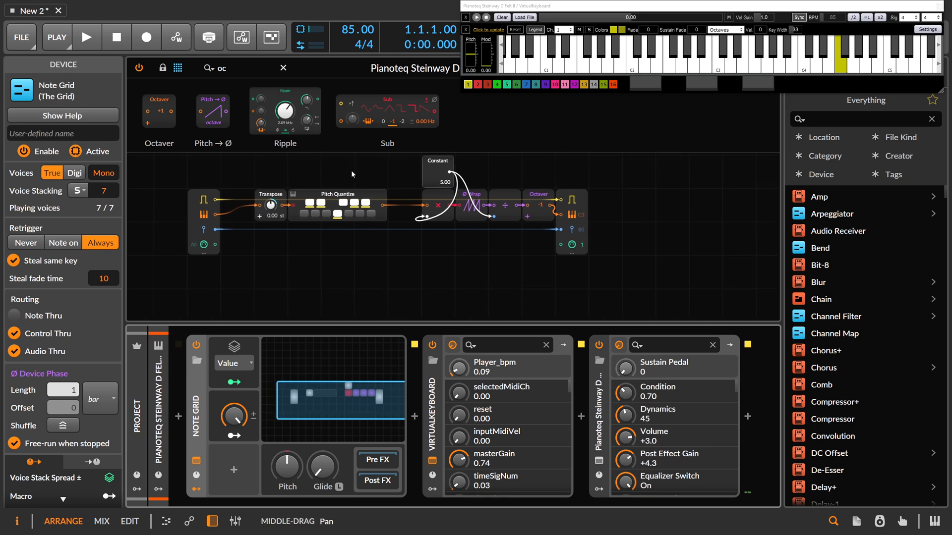
pyautogui.moveTo(246, 410)
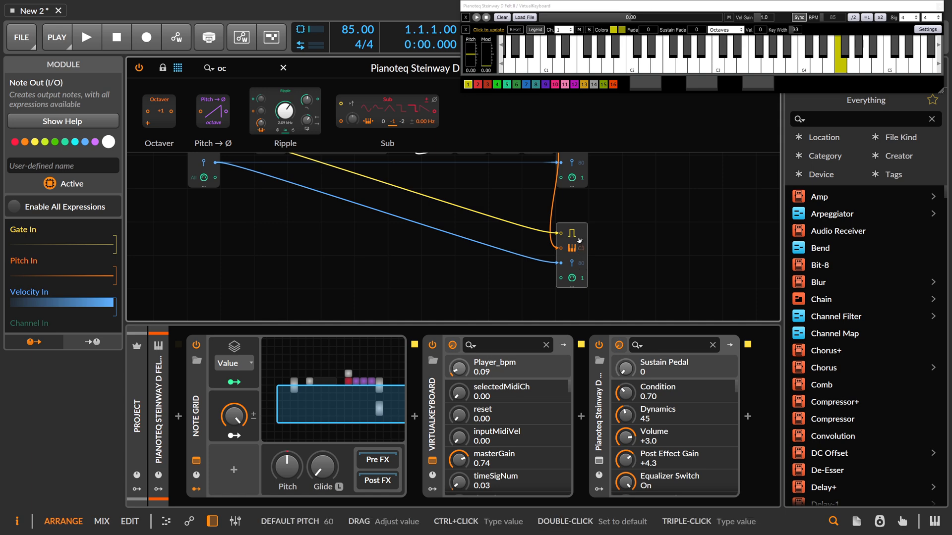
# - Cable the Pitch Quantize output into the second bass Note Out
pyautogui.click(582, 278)
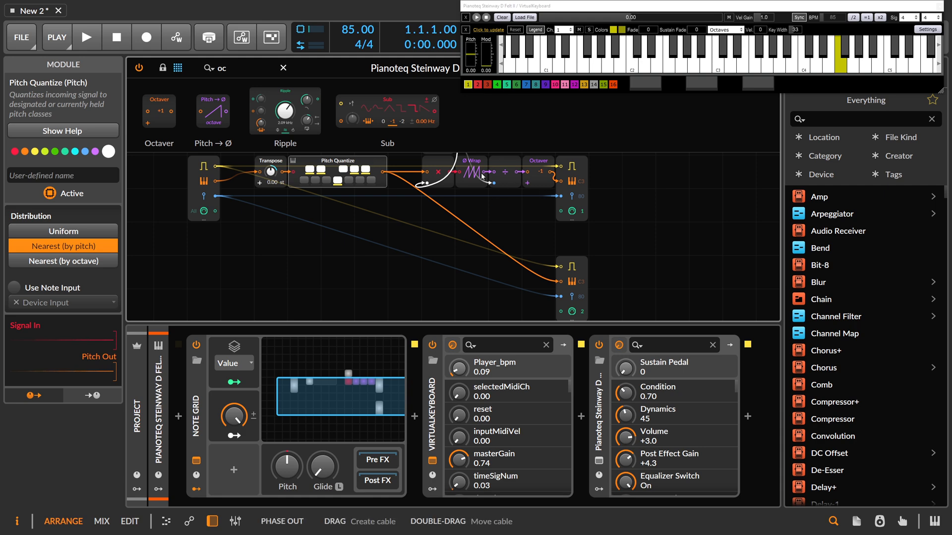
pyautogui.moveTo(569, 283)
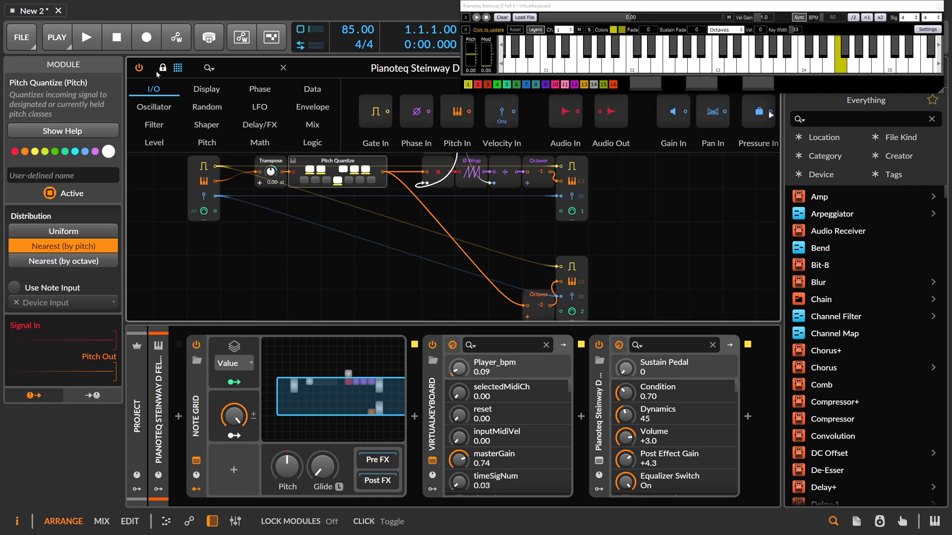
# - Insert a Voice Stack Toggle on the bass gate with only voice 1 enabled
pyautogui.write('tog')
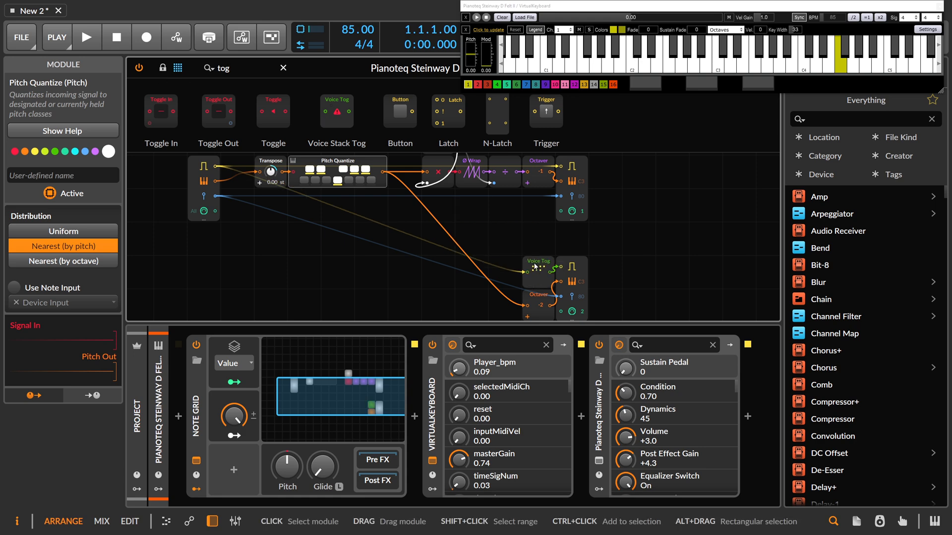
pyautogui.click(536, 268)
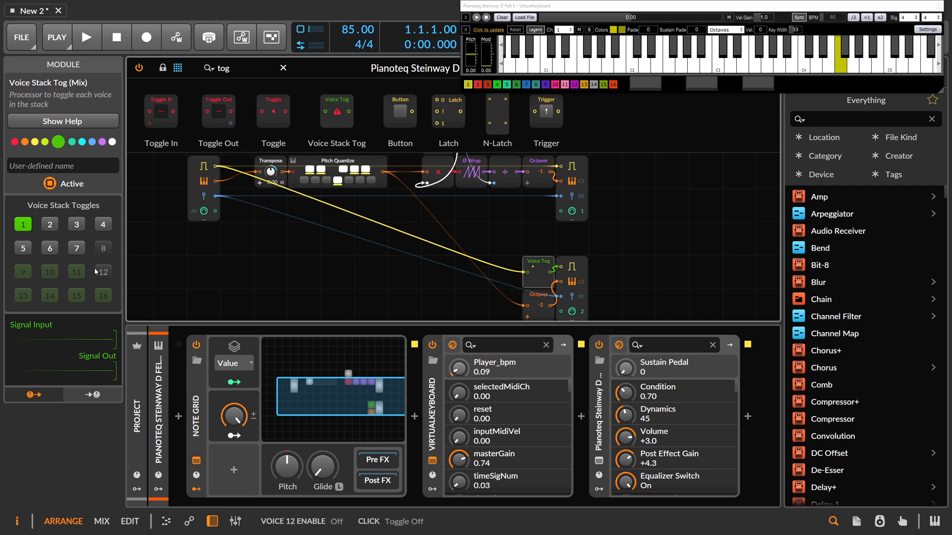
pyautogui.click(103, 296)
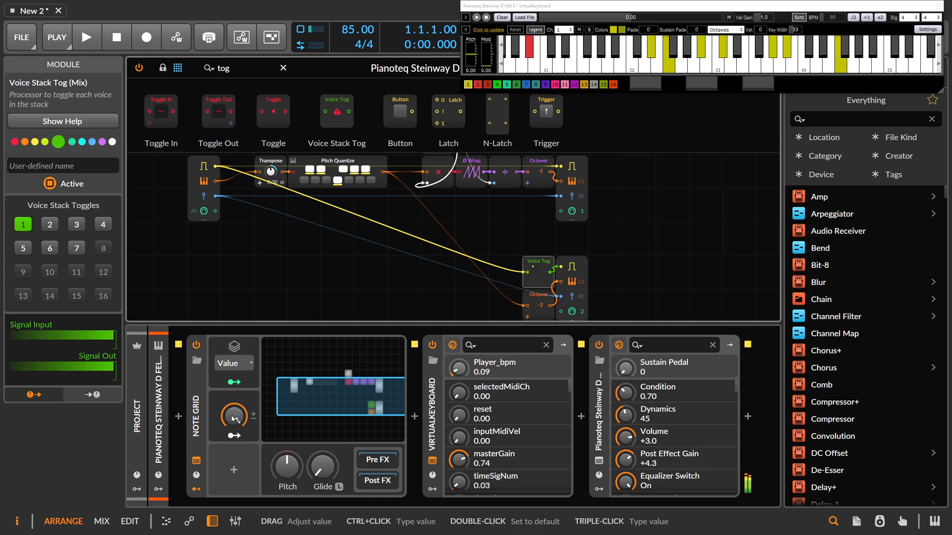
# - Nudge the spread Macro knob to about 43% while testing chords
pyautogui.moveTo(232, 418); pyautogui.dragTo(234, 413)
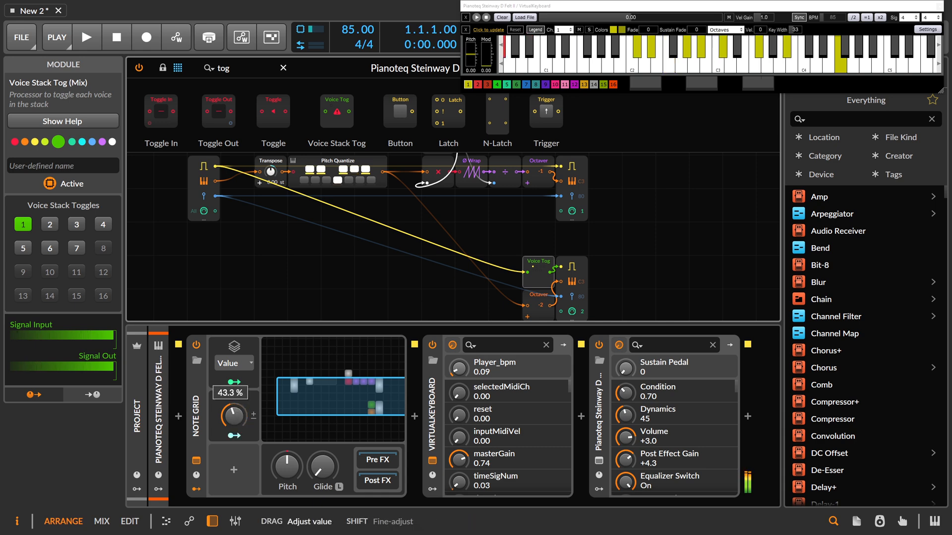
pyautogui.moveTo(231, 416); pyautogui.dragTo(234, 406)
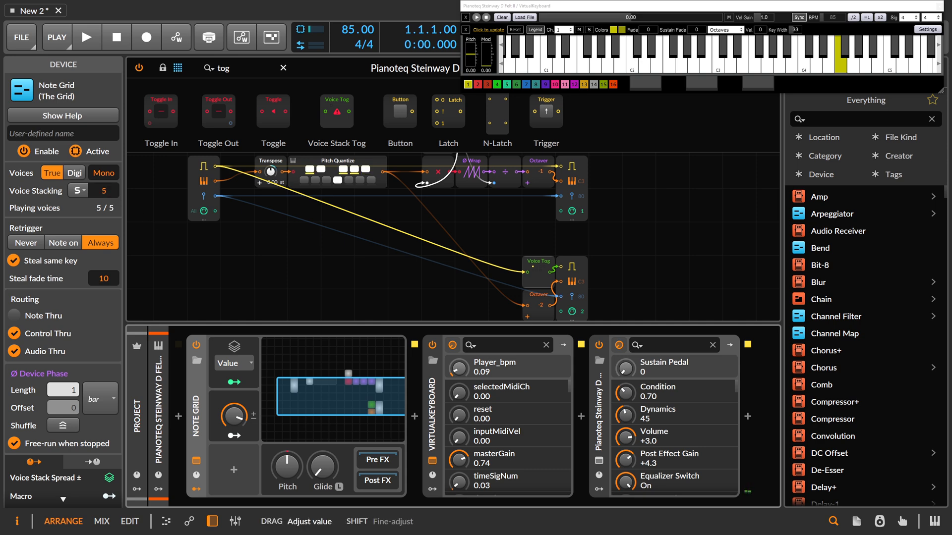
# - Audition a few Voice Stack Spread amounts, then reveal the Note Grid's modulator section
pyautogui.moveTo(225, 416); pyautogui.dragTo(229, 410)
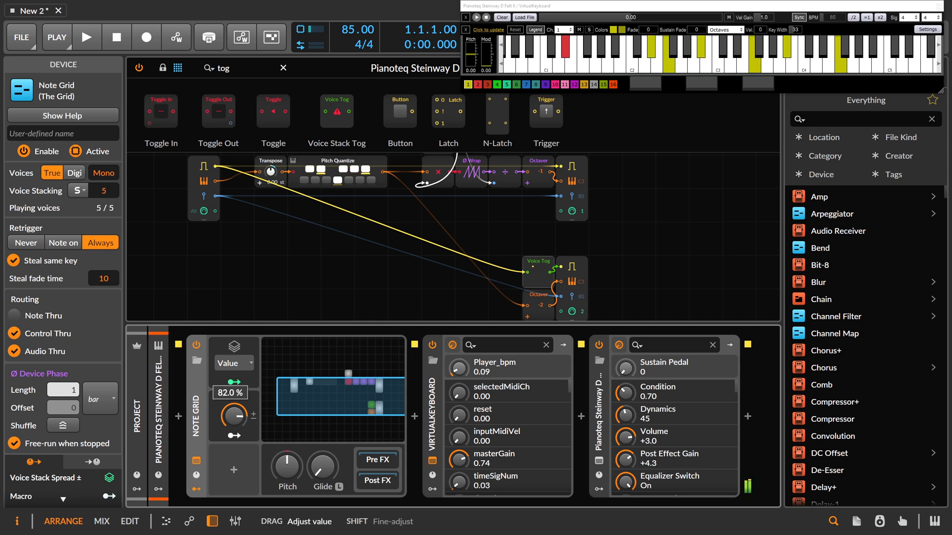
pyautogui.moveTo(229, 415); pyautogui.dragTo(229, 437)
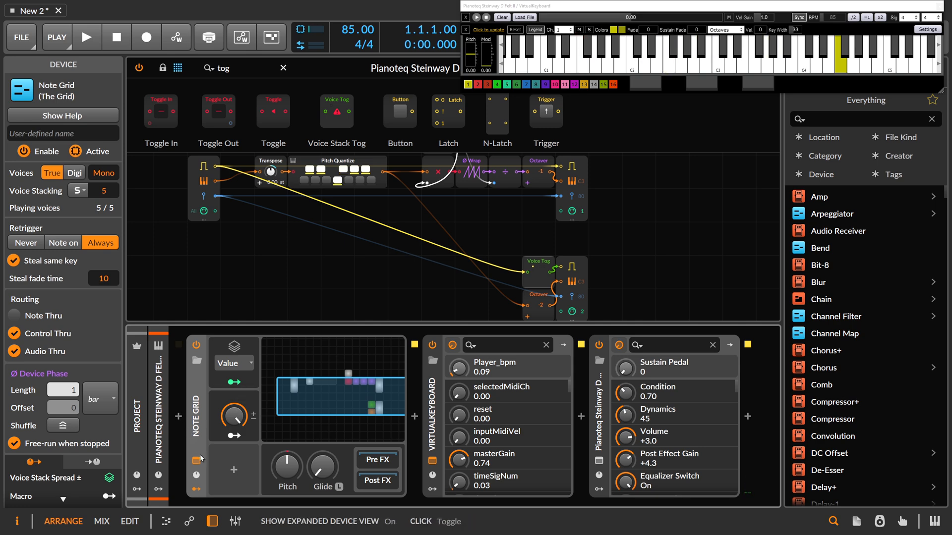
pyautogui.click(233, 470)
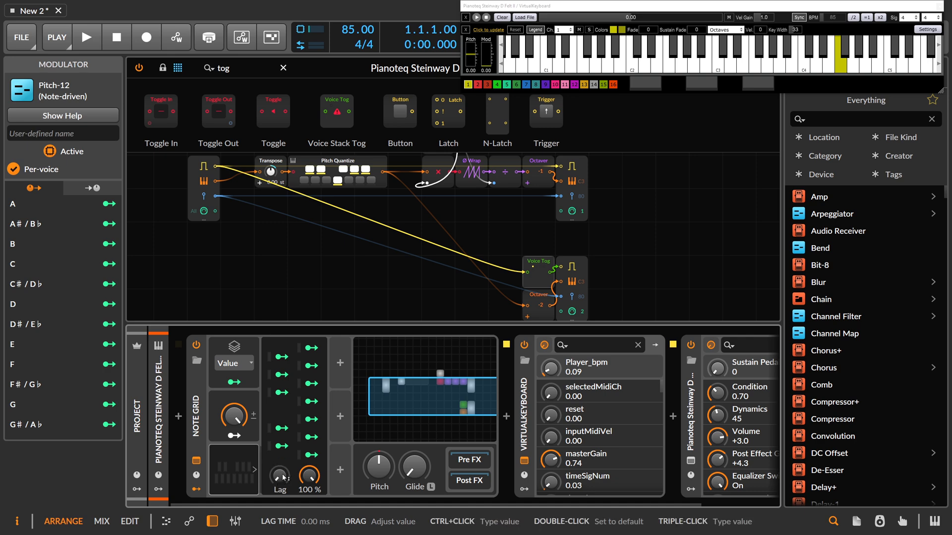
pyautogui.moveTo(283, 474)
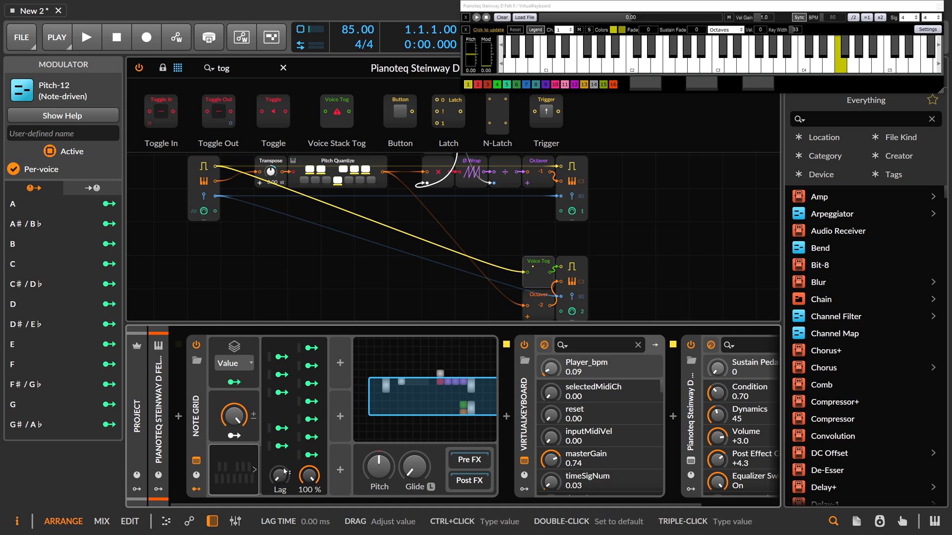
pyautogui.moveTo(299, 442)
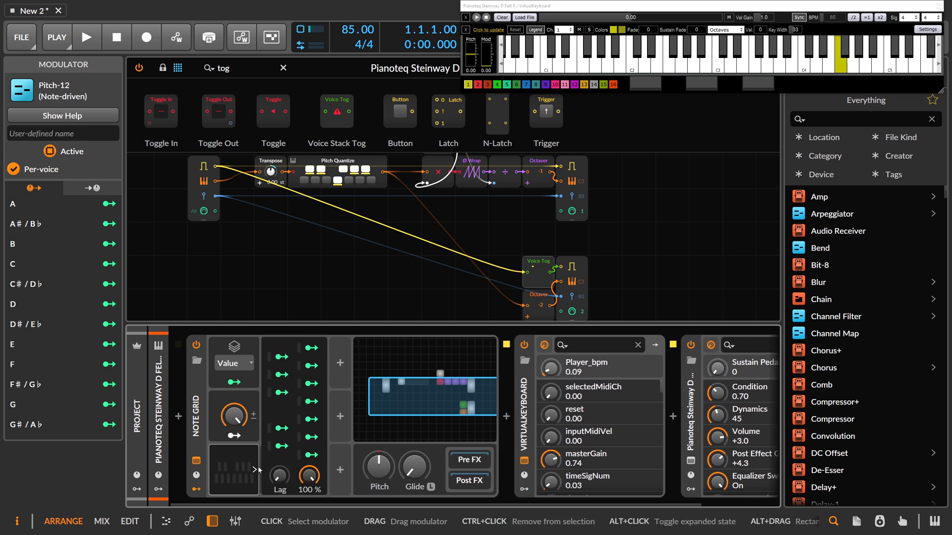
# - Select the Pitch-12 modulator so its Per-voice option can be switched off
pyautogui.click(12, 170)
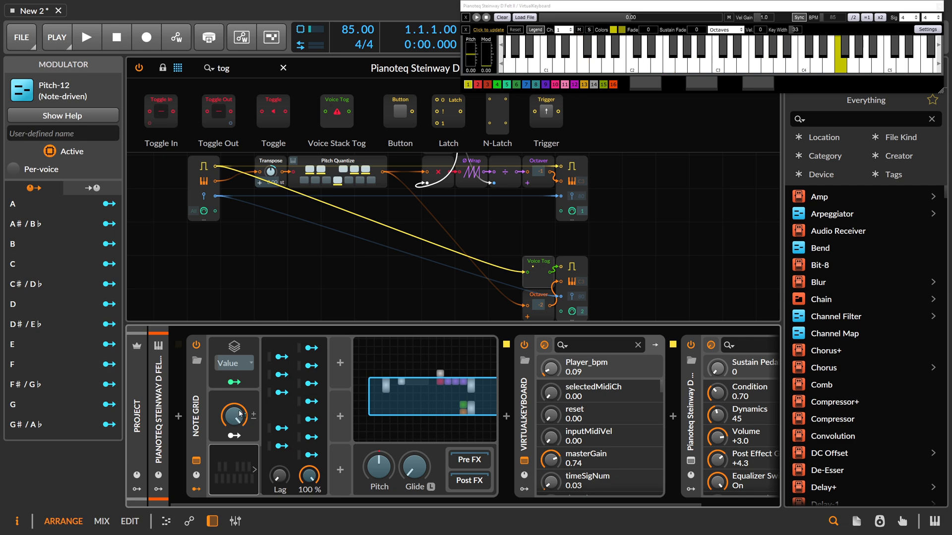
pyautogui.moveTo(239, 415)
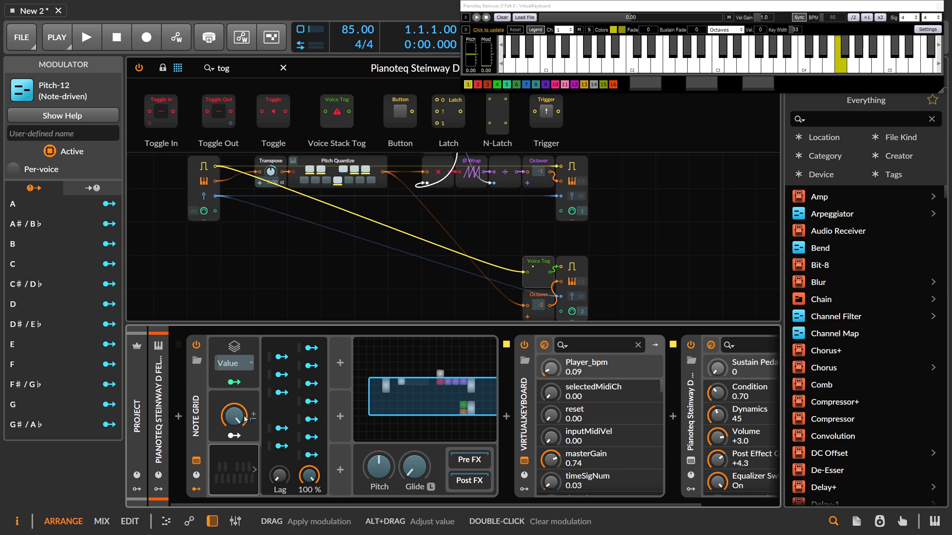
# - Map the F key onto Voice Stack Spread at about -0.31, then start mapping D#/Eb
pyautogui.moveTo(242, 415); pyautogui.dragTo(243, 415)
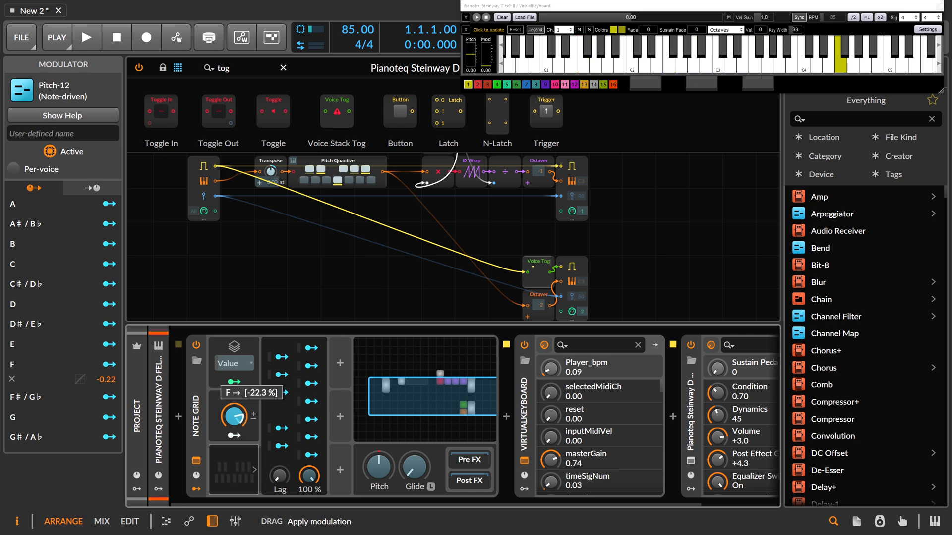
pyautogui.moveTo(234, 419); pyautogui.dragTo(237, 422)
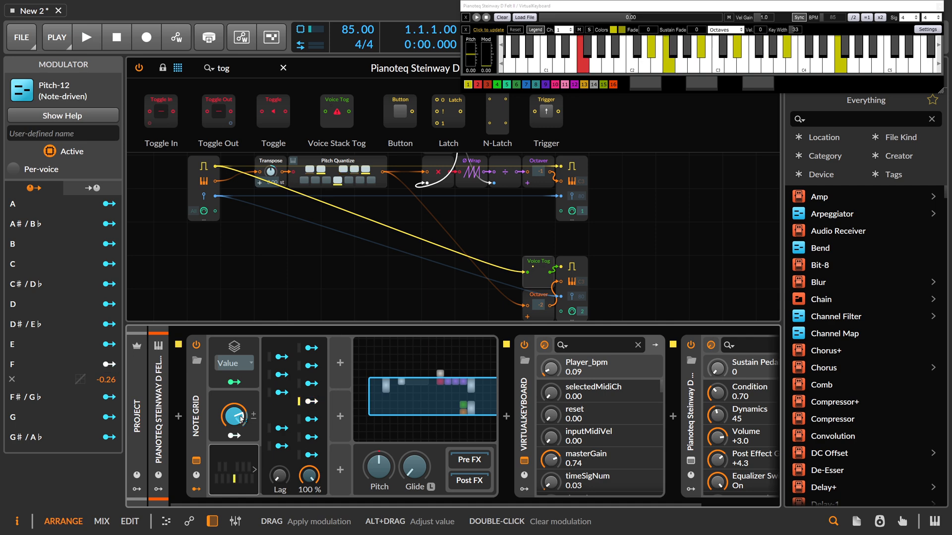
pyautogui.moveTo(234, 416); pyautogui.dragTo(234, 425)
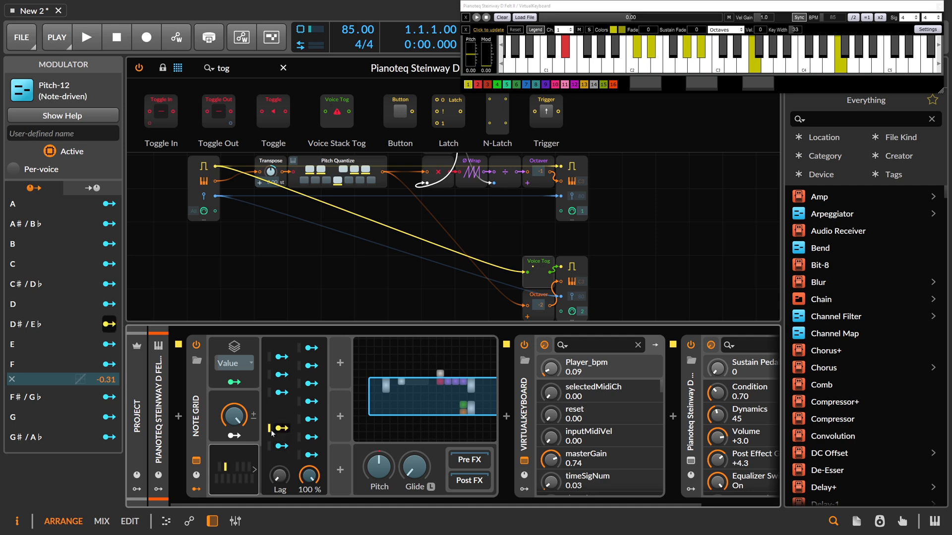
pyautogui.moveTo(232, 418); pyautogui.dragTo(232, 413)
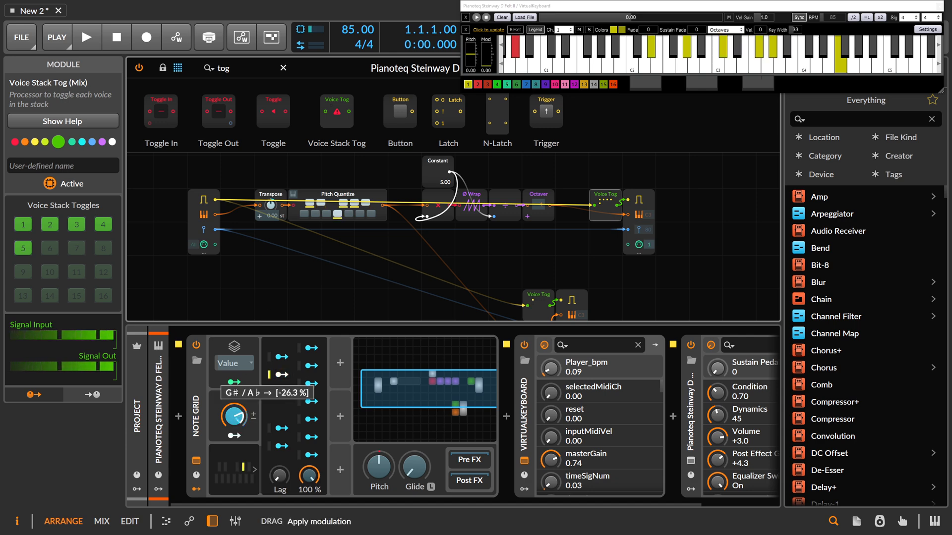
# - Map G#/Ab onto Voice Stack Spread and settle its depth near -47.7%
pyautogui.moveTo(239, 418); pyautogui.dragTo(237, 432)
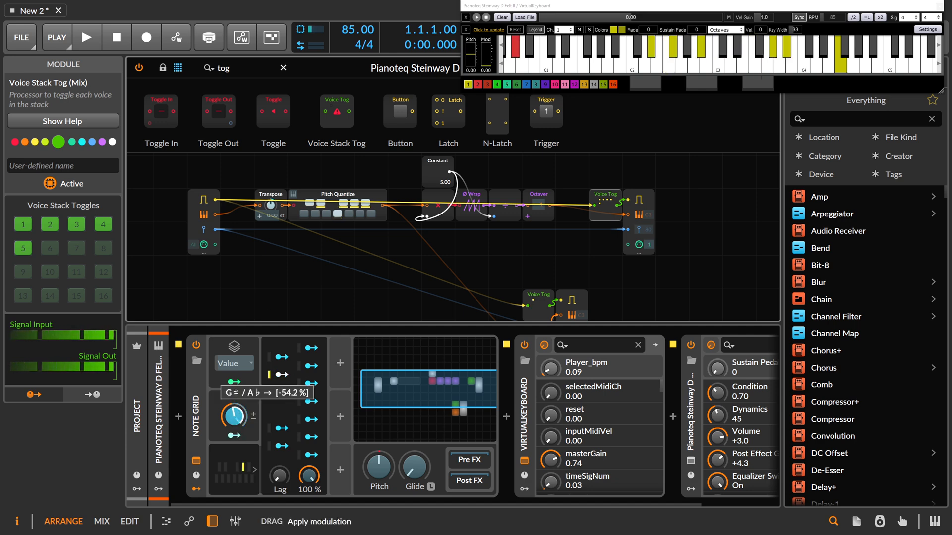
pyautogui.moveTo(232, 418); pyautogui.dragTo(237, 406)
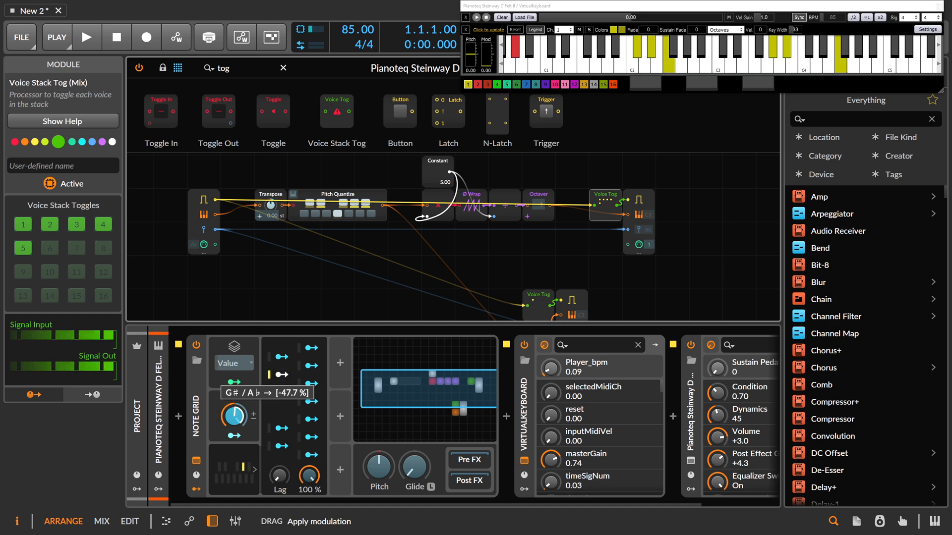
pyautogui.moveTo(239, 413); pyautogui.dragTo(246, 400)
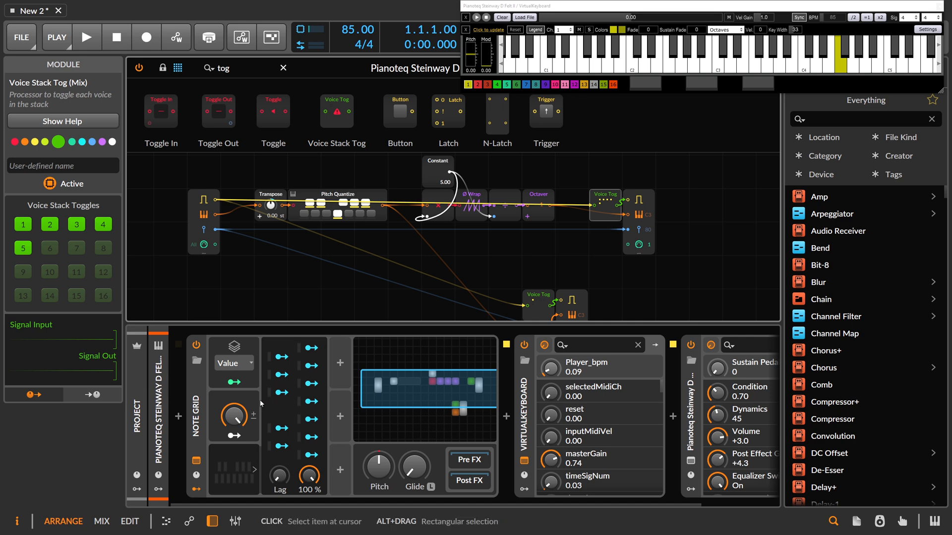
pyautogui.moveTo(241, 413)
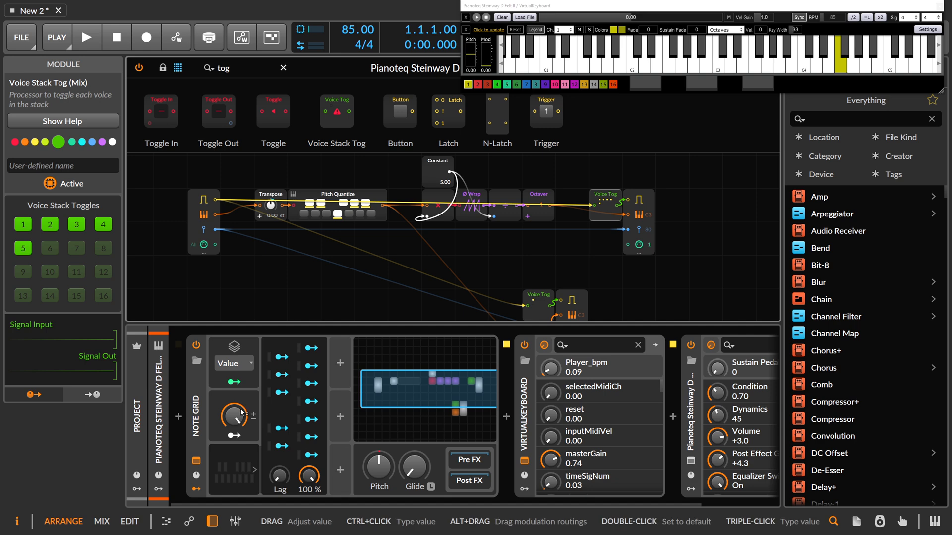
pyautogui.moveTo(242, 411)
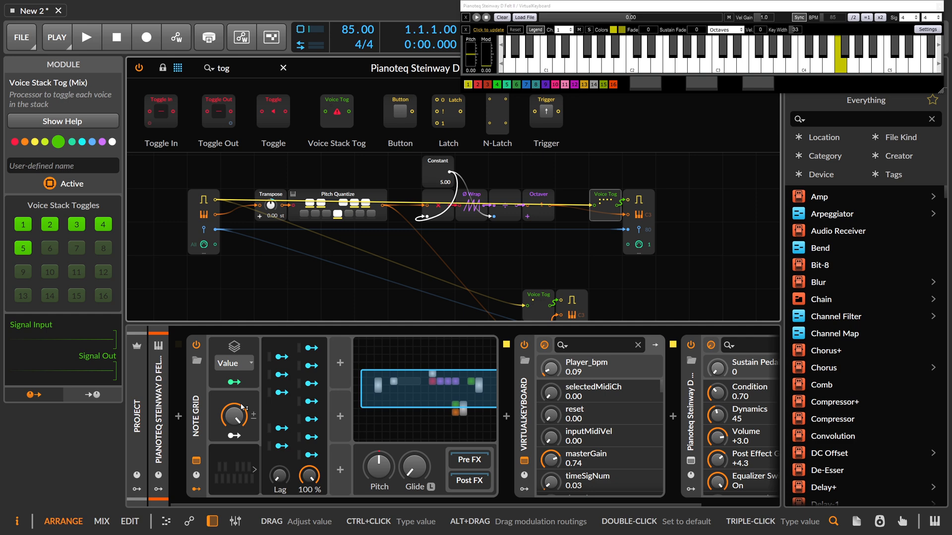
pyautogui.moveTo(282, 392)
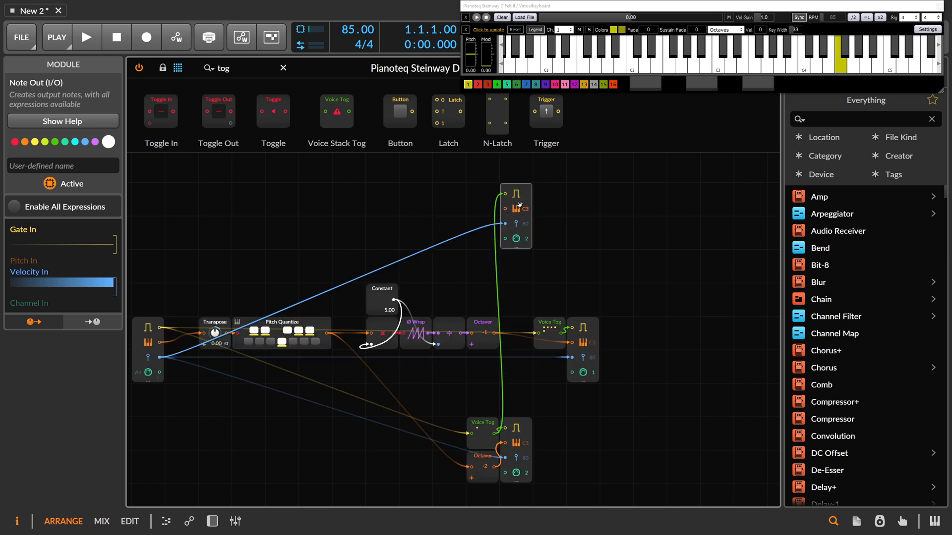
pyautogui.moveTo(506, 209)
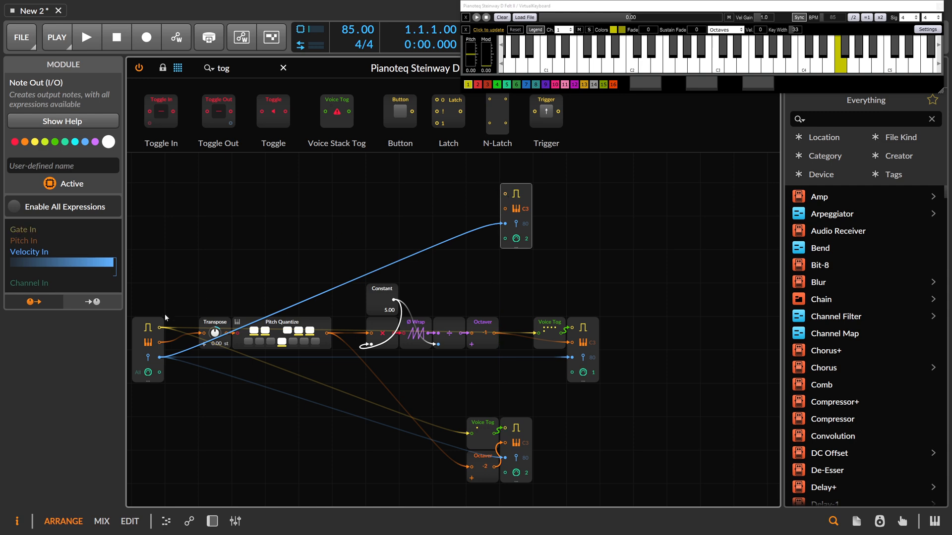
# - Cable Gate In into the new Note Out's Voice Stack Toggle
pyautogui.moveTo(164, 328); pyautogui.dragTo(504, 194)
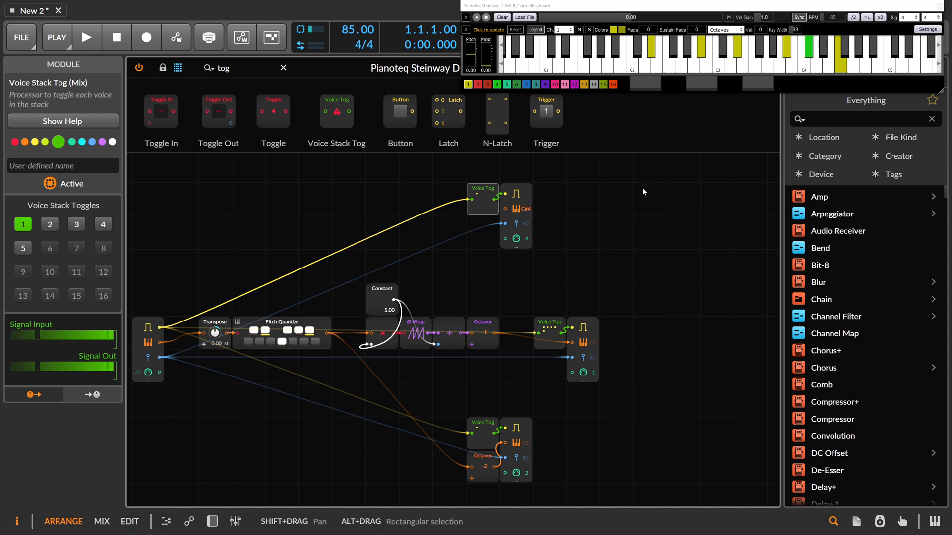
pyautogui.moveTo(655, 187)
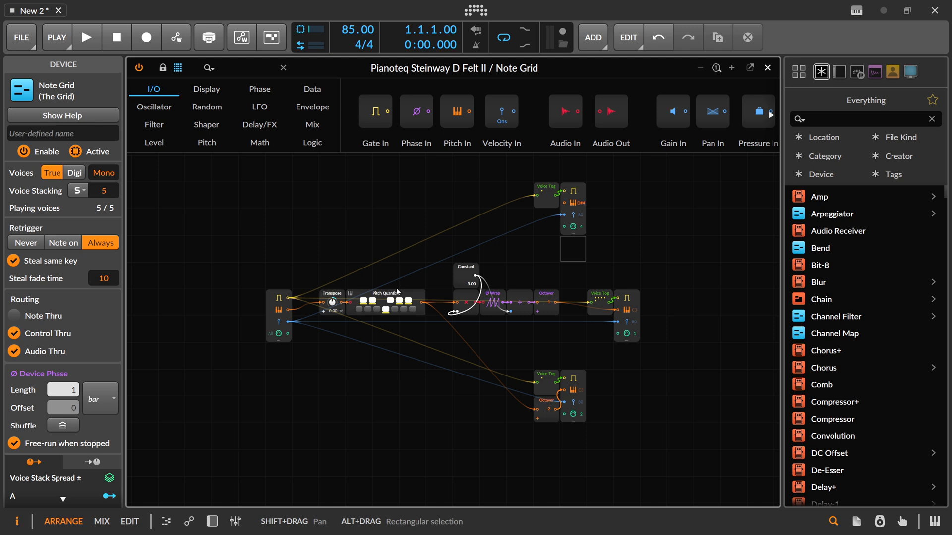
pyautogui.moveTo(379, 350)
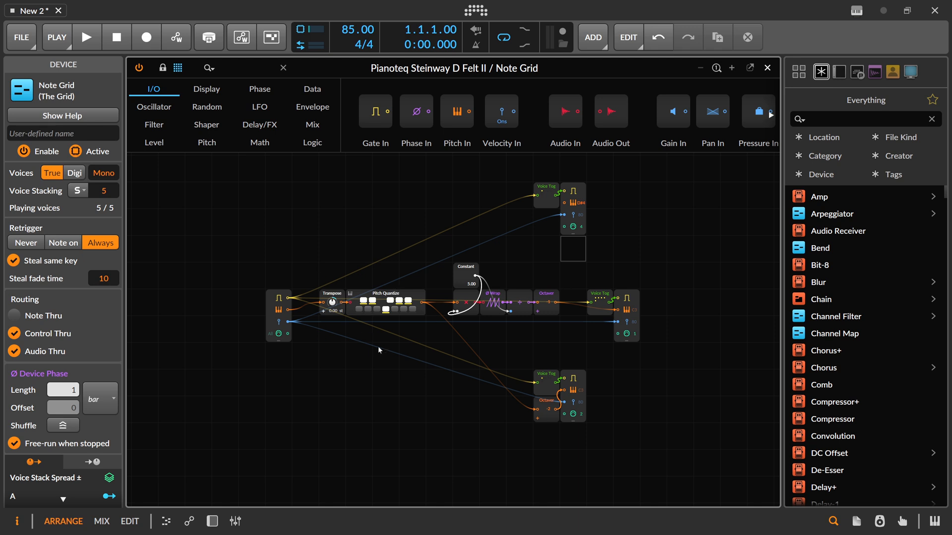
pyautogui.moveTo(374, 334)
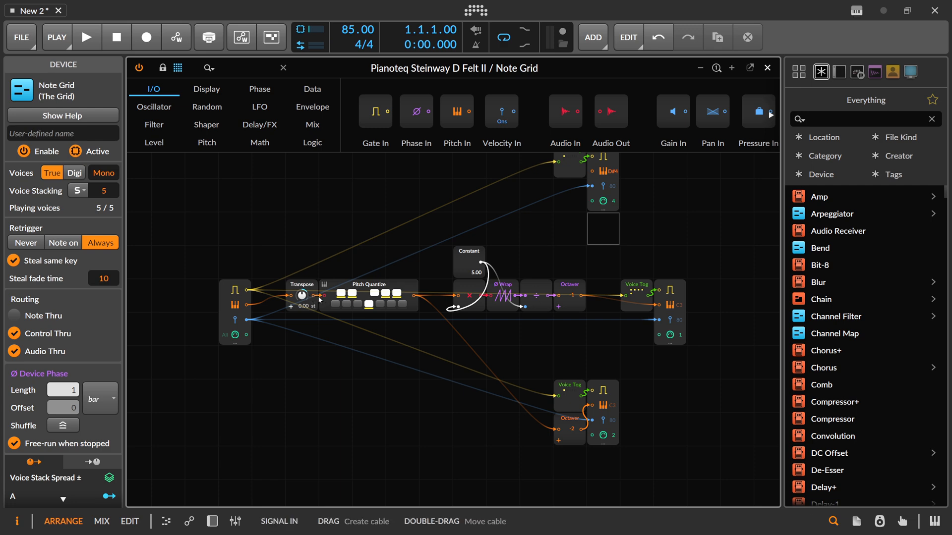
pyautogui.moveTo(358, 321)
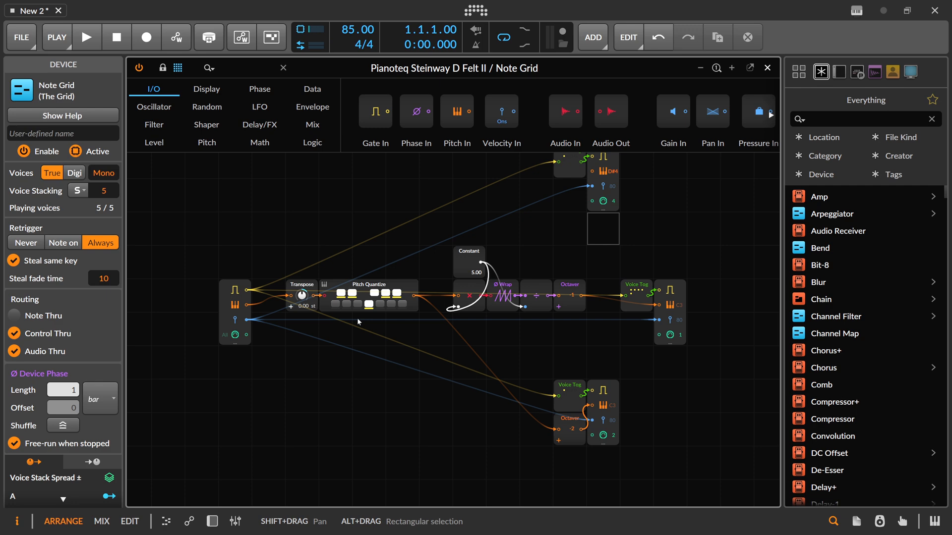
# - Show the device panel so the chain sits beneath the grid editor again
pyautogui.click(211, 522)
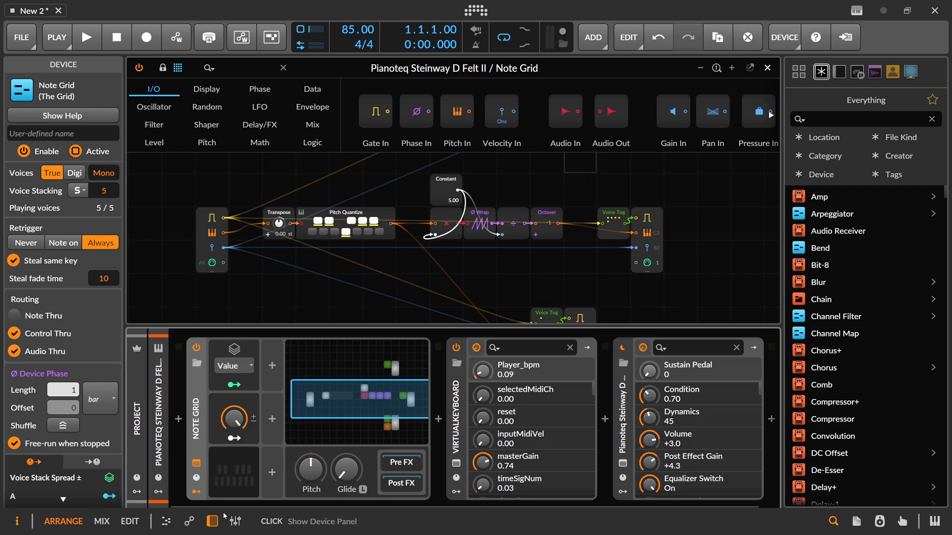